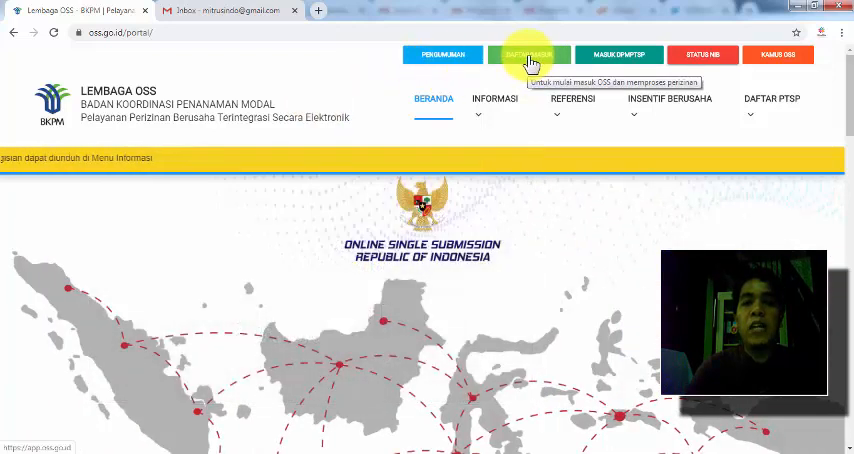
- Go from the OSS homepage to the login form via 'Masuk OSS'
click(528, 54)
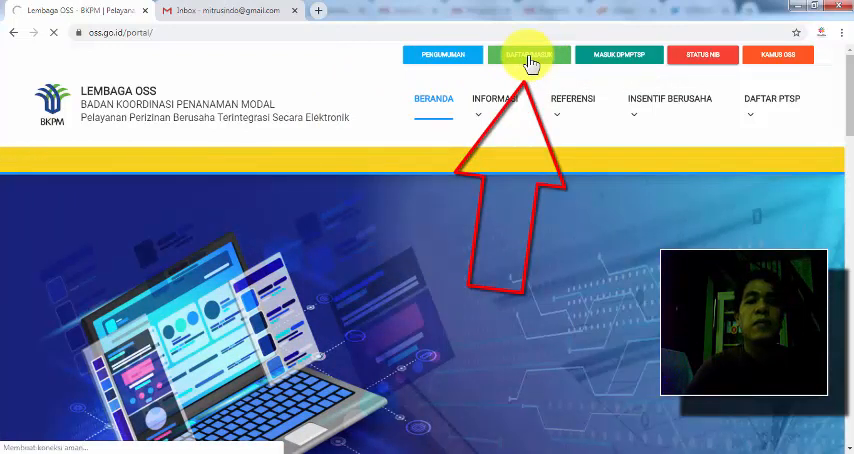
click(528, 56)
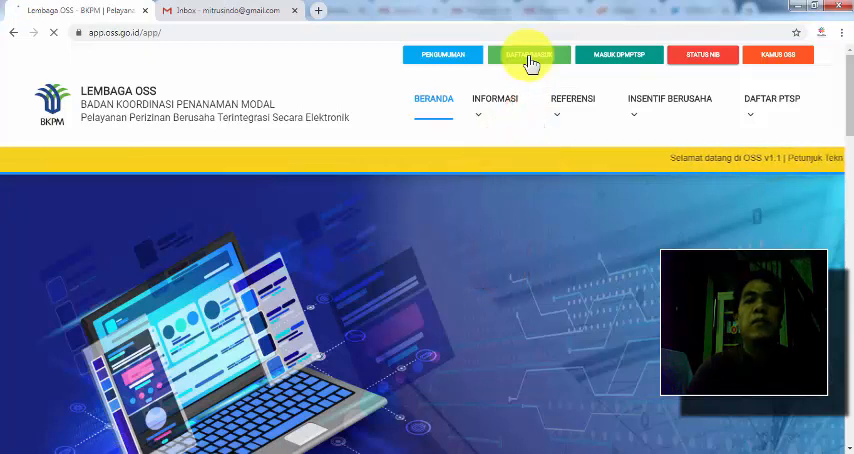
click(530, 56)
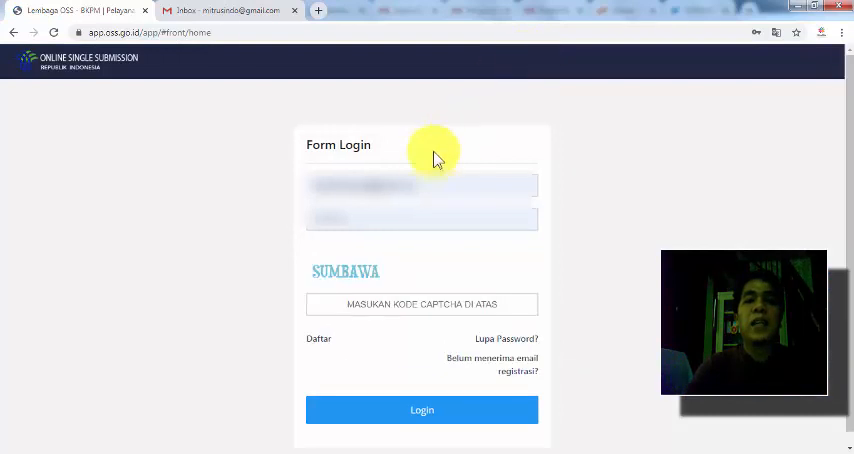
mouse_move(490, 270)
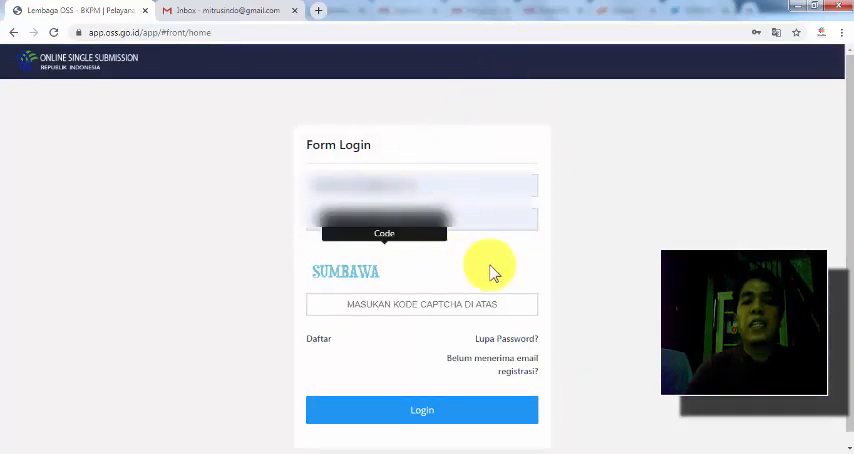
mouse_move(474, 264)
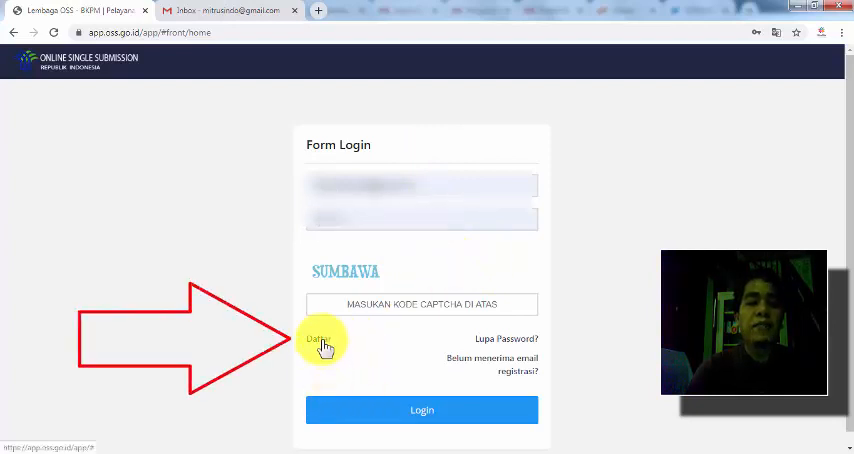
- Start a new account registration ('Daftar') and fill identity fields from the Notepad details
click(320, 344)
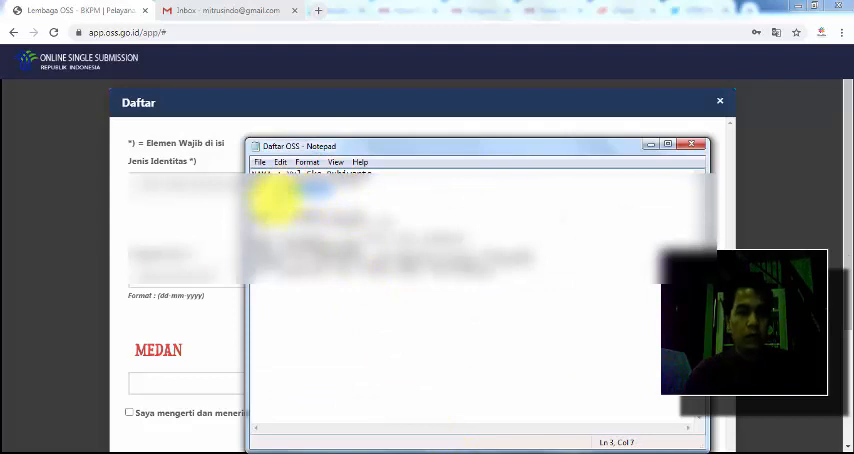
click(184, 280)
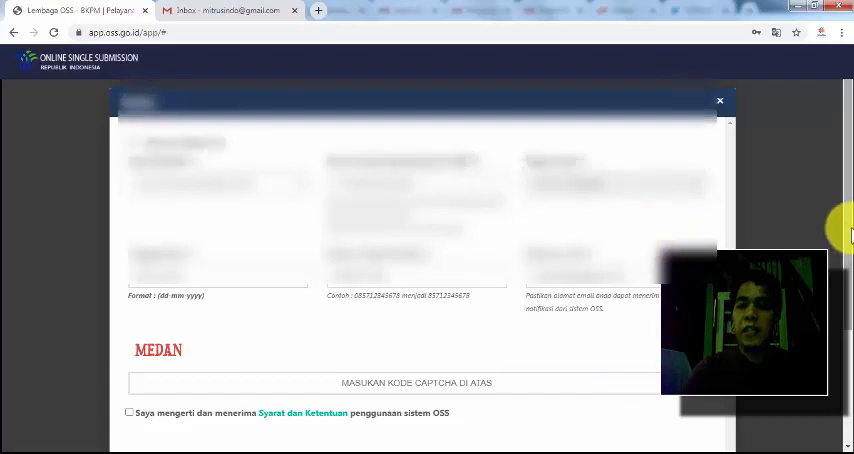
- Enter captcha MEDAN, accept the terms and conditions, and submit the registration
scroll(down, 3)
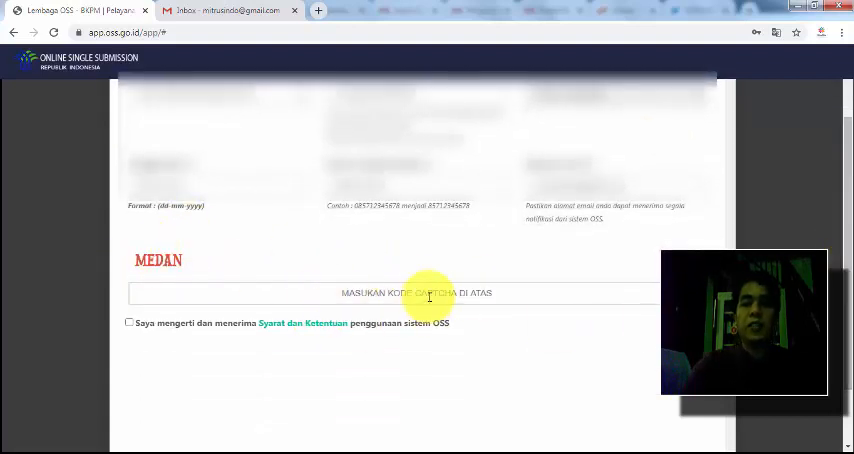
click(416, 292)
text(MEDAN)
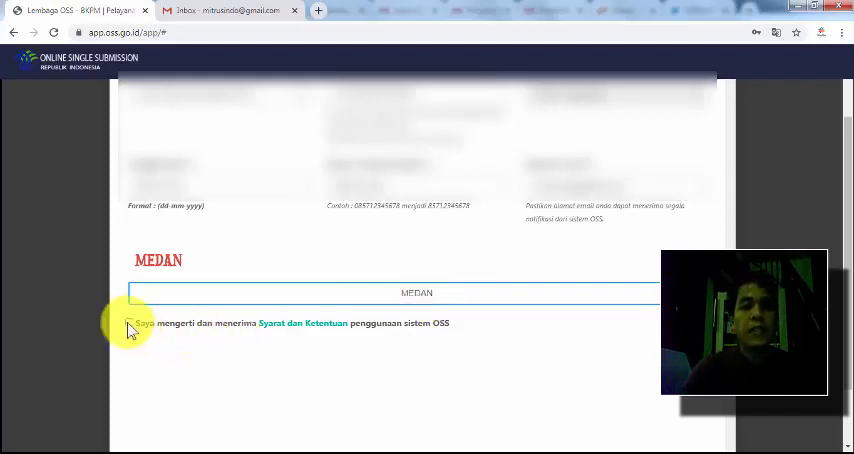
click(132, 324)
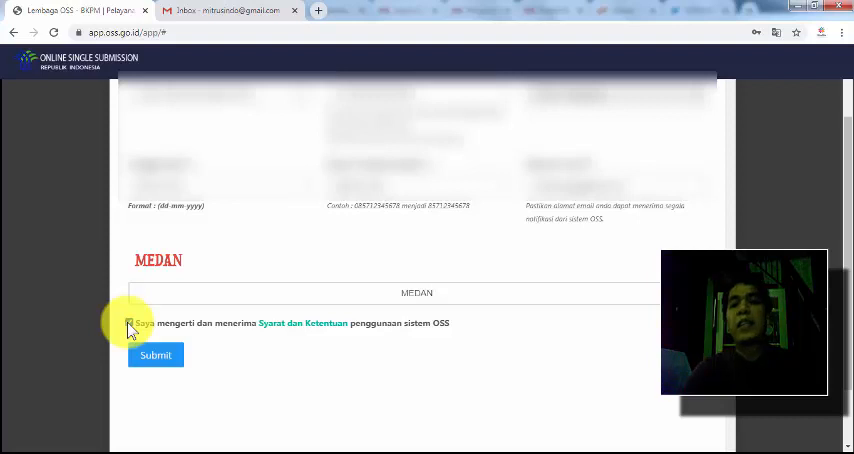
click(128, 324)
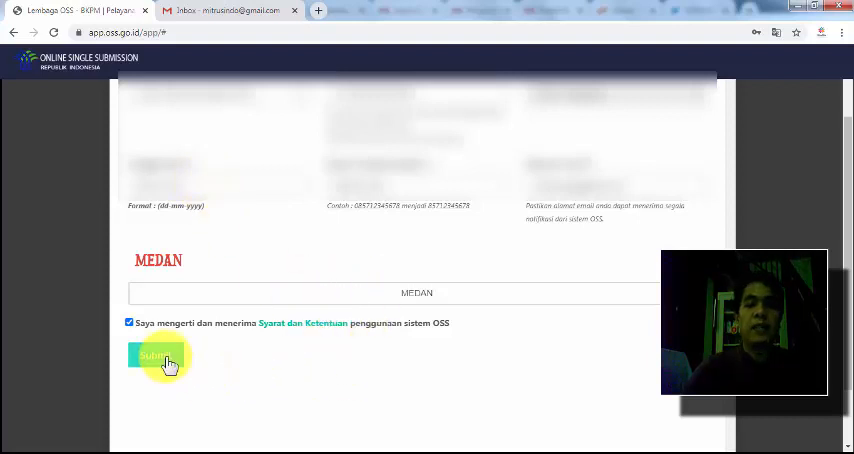
click(160, 356)
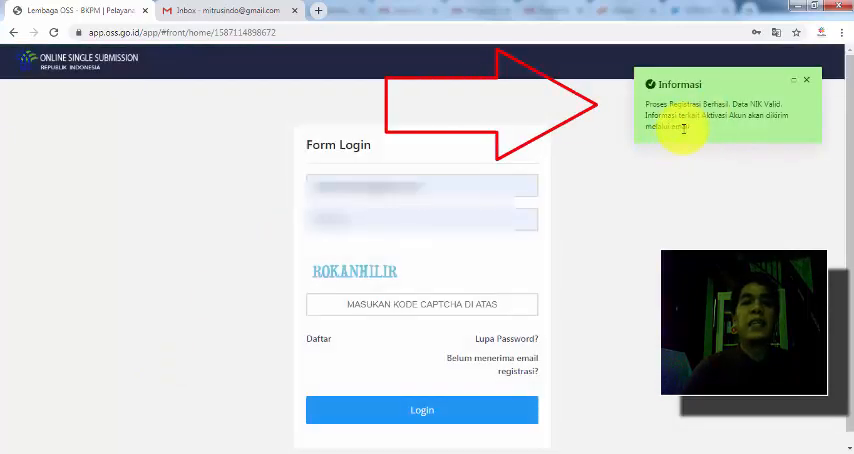
- Check the Gmail inbox for the OSS registration confirmation email
click(230, 12)
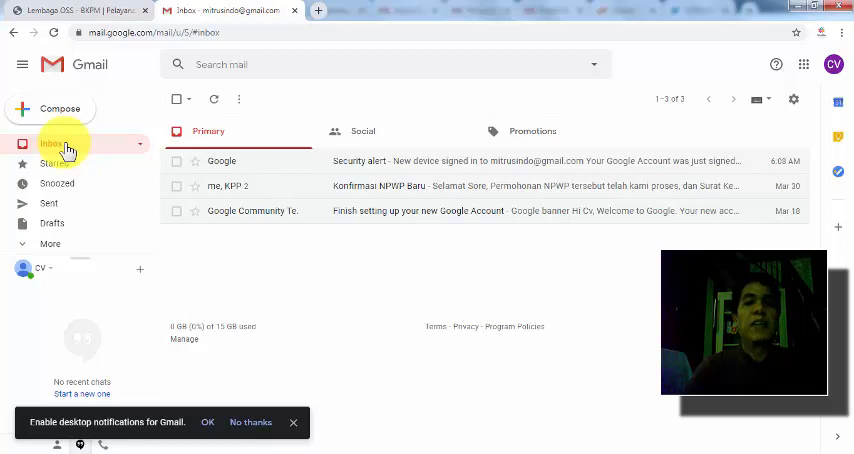
mouse_move(100, 10)
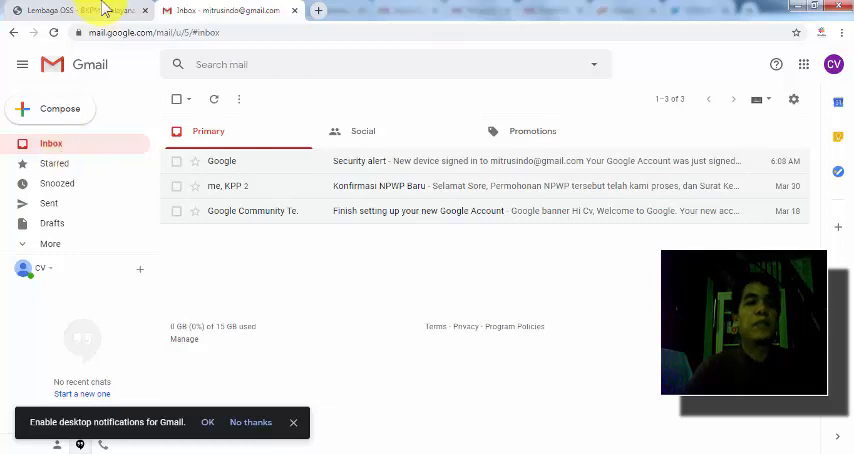
click(64, 12)
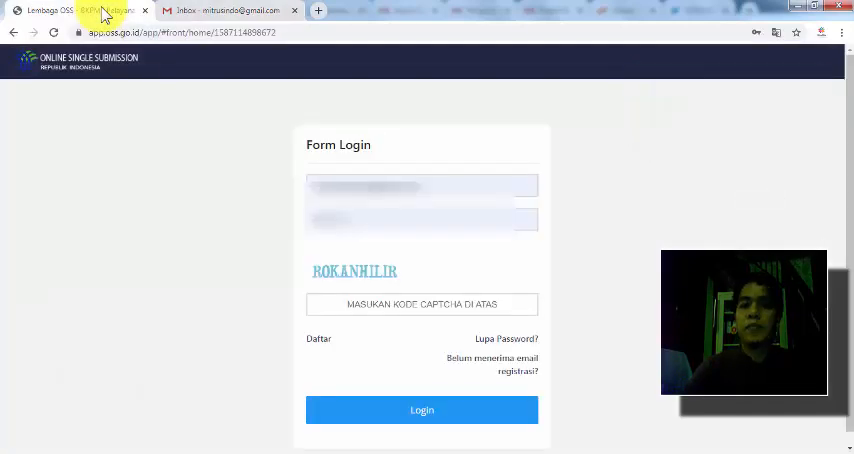
click(224, 12)
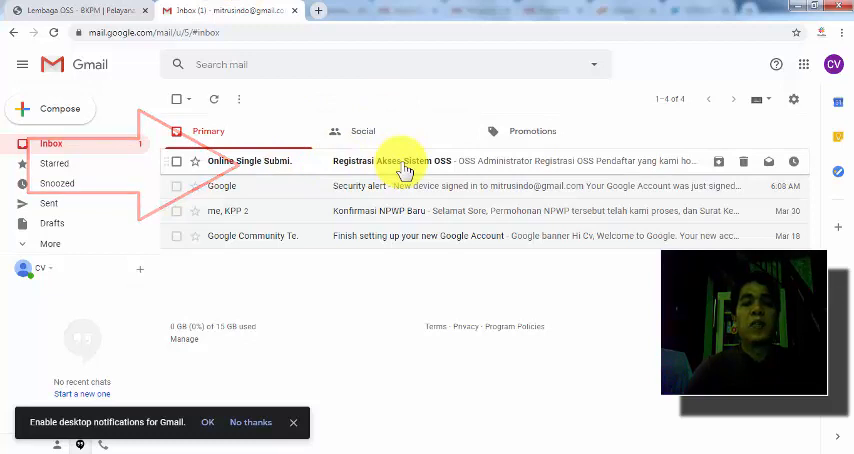
- Activate the new OSS account from the 'Aktivasi' link in the registration email
click(400, 160)
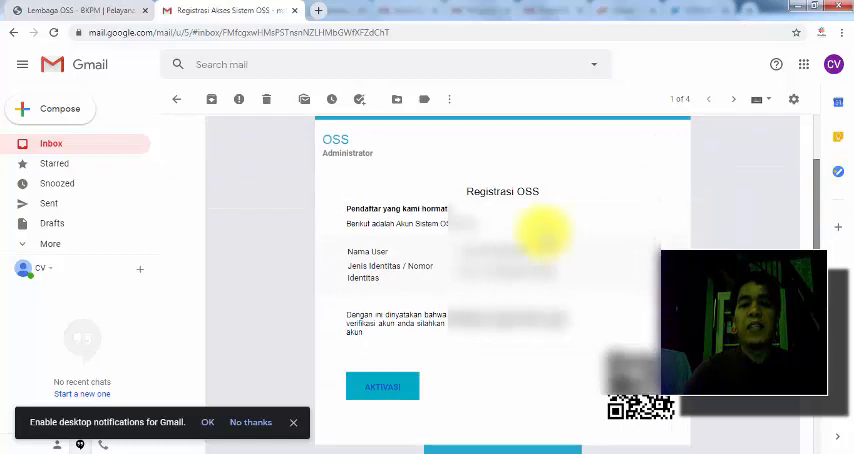
mouse_move(466, 256)
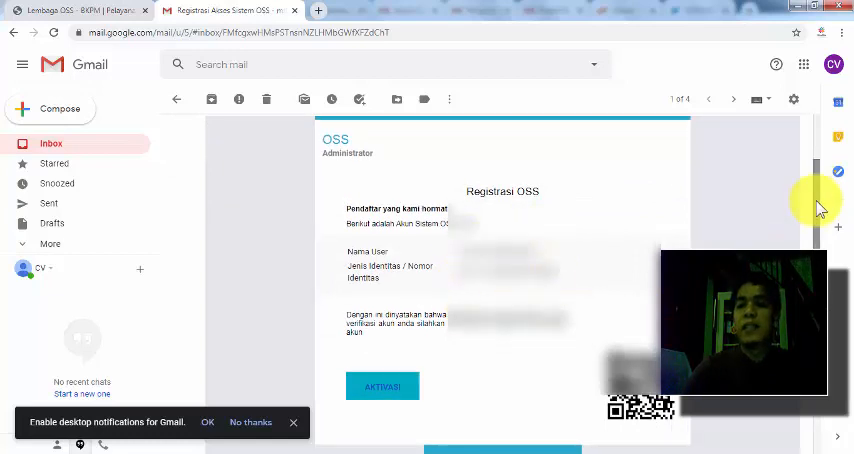
scroll(down, 3)
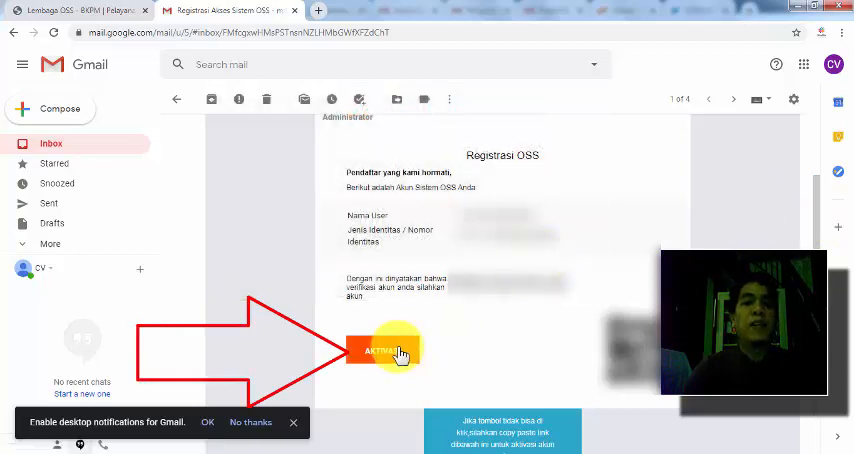
click(384, 350)
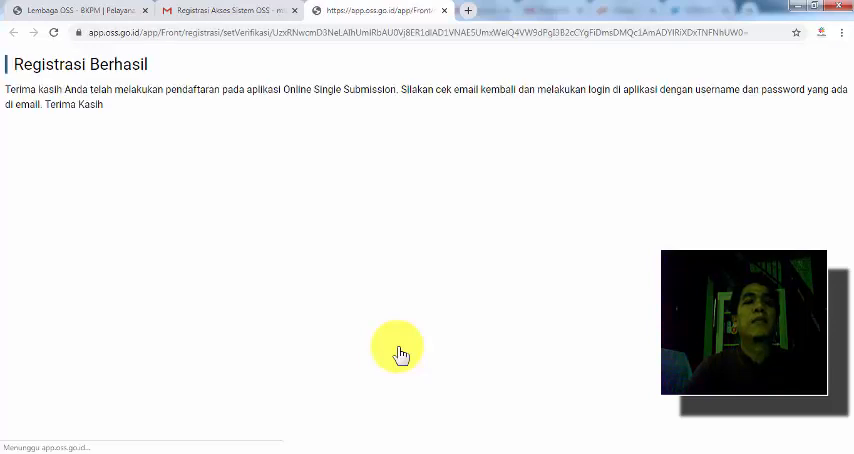
mouse_move(150, 132)
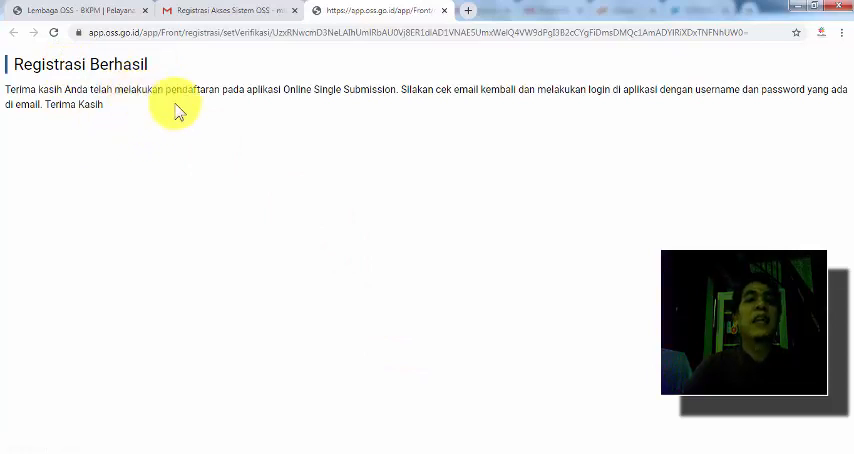
- Return to the OSS login tab after the 'Registrasi Berhasil' confirmation
click(230, 12)
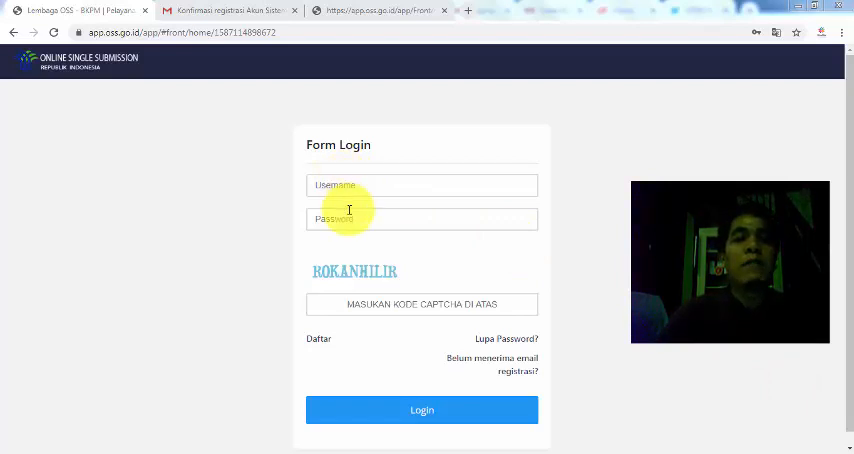
- Log in to OSS with the emailed credentials and captcha ROKAN
click(228, 10)
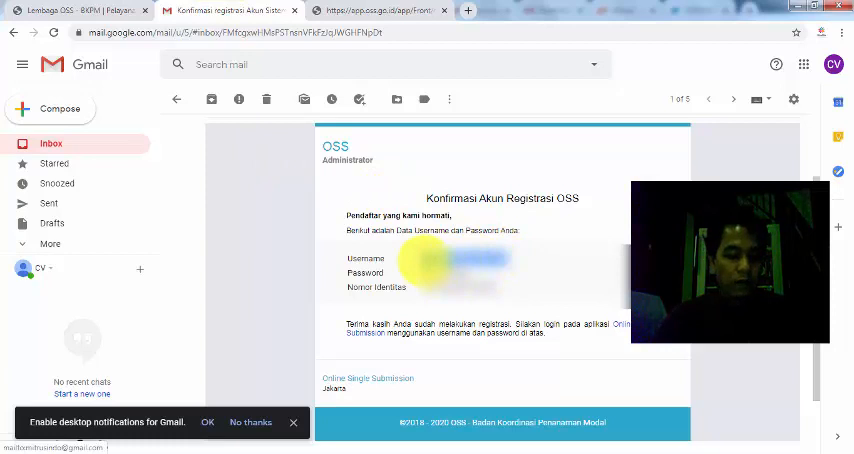
click(378, 10)
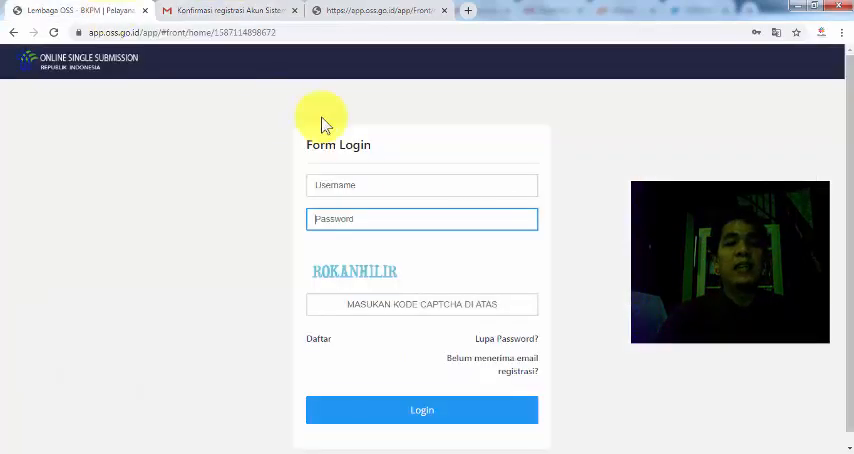
click(420, 184)
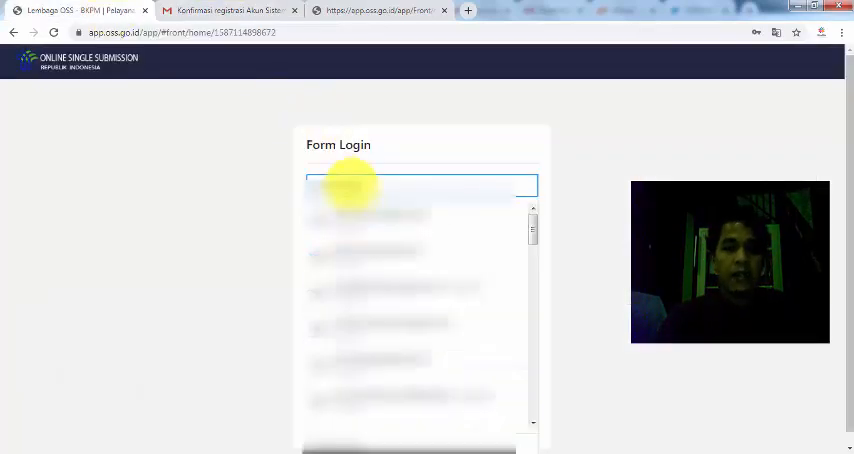
click(230, 12)
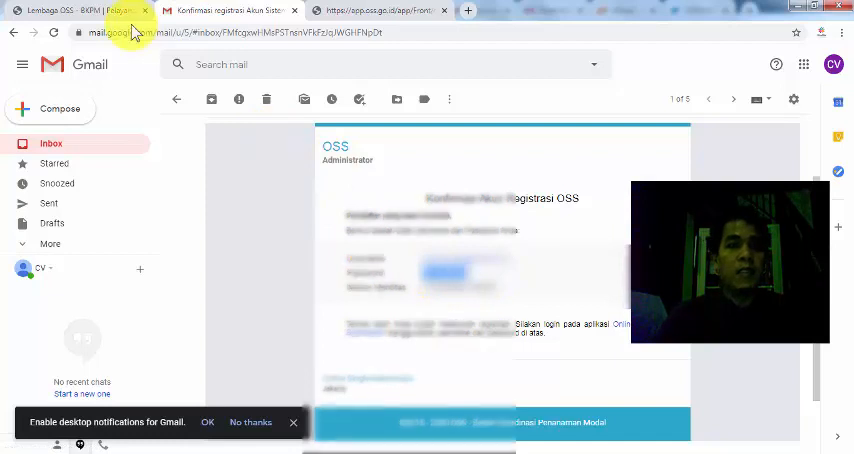
click(376, 12)
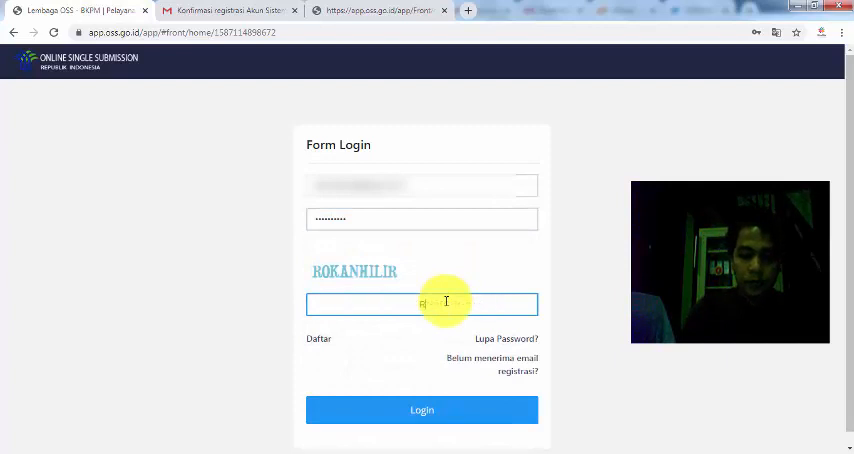
text(ROKANHILIR)
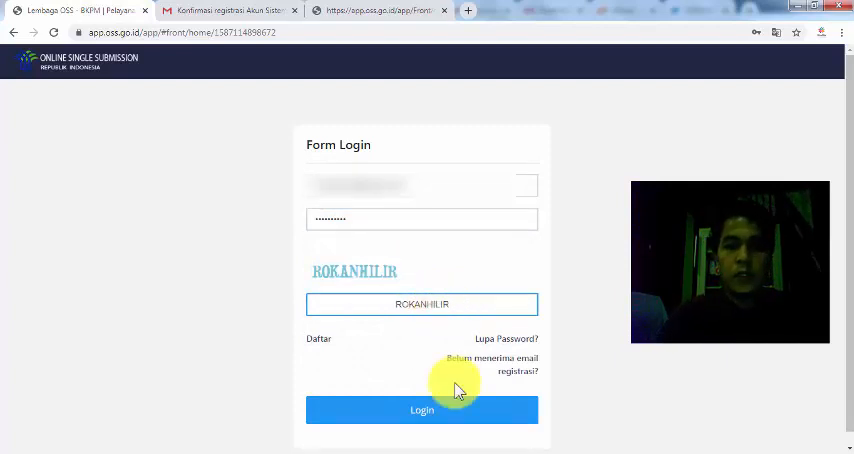
click(420, 410)
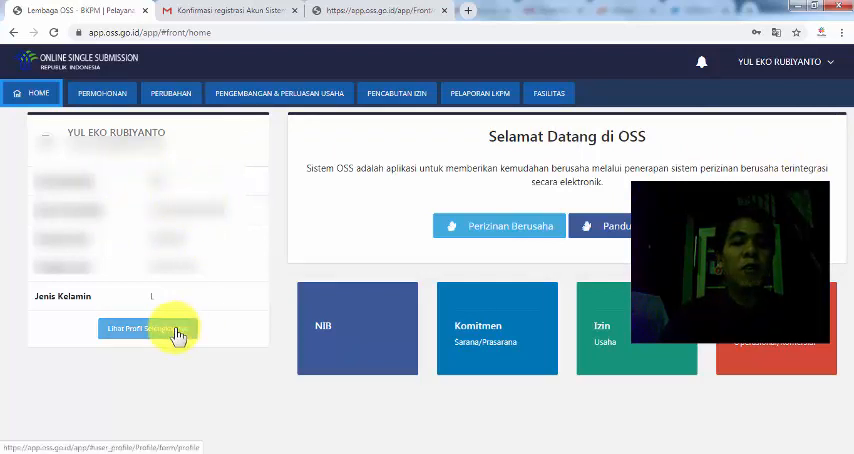
- Go to the user profile page and show the 'Ubah Password' form
click(140, 328)
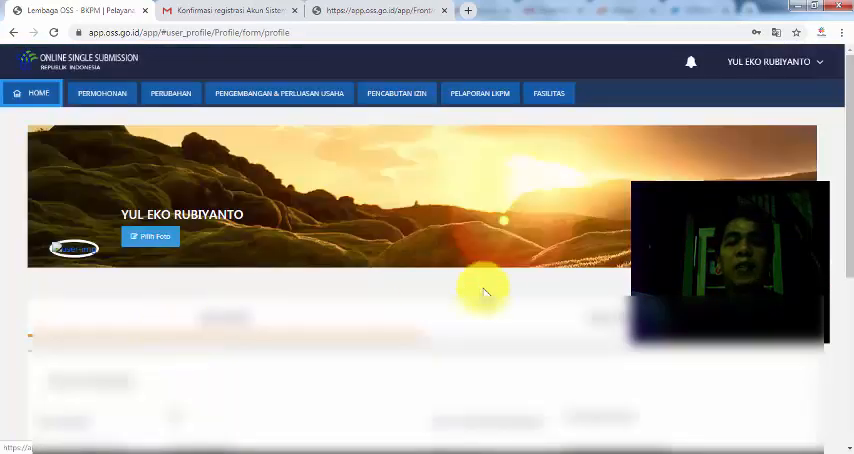
scroll(down, 3)
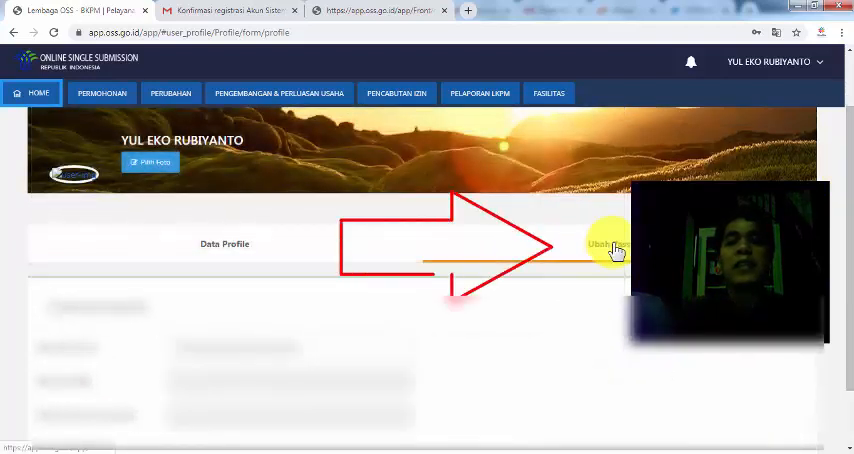
click(612, 248)
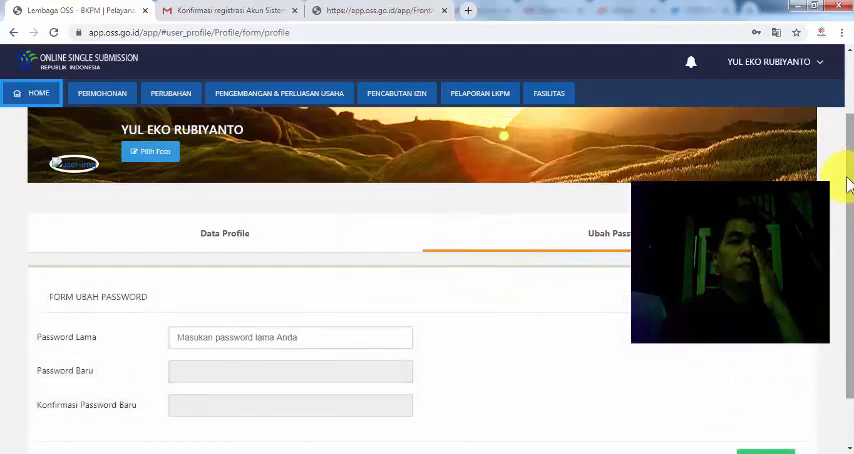
scroll(up, 3)
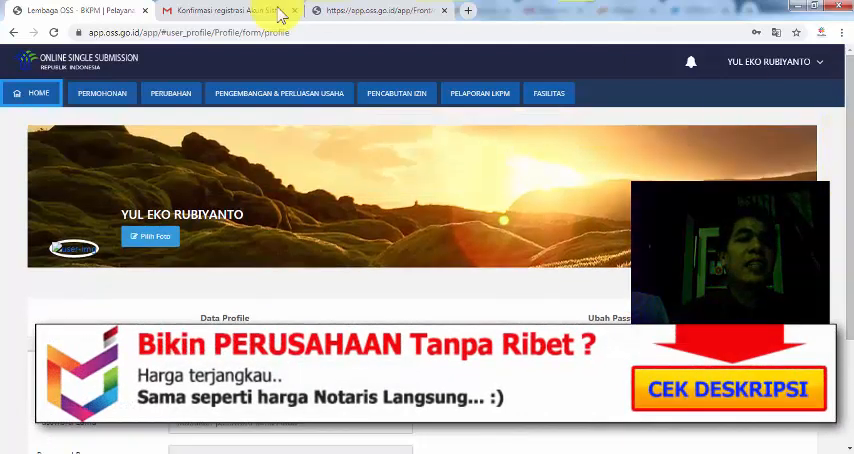
- Navigate via the mega menu to Legalitas, the Daftar Legalitas Perusahaan page
click(100, 92)
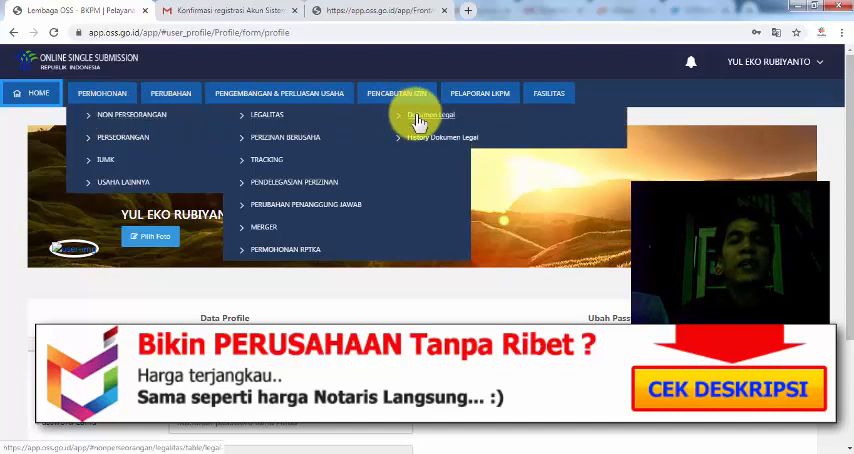
click(268, 114)
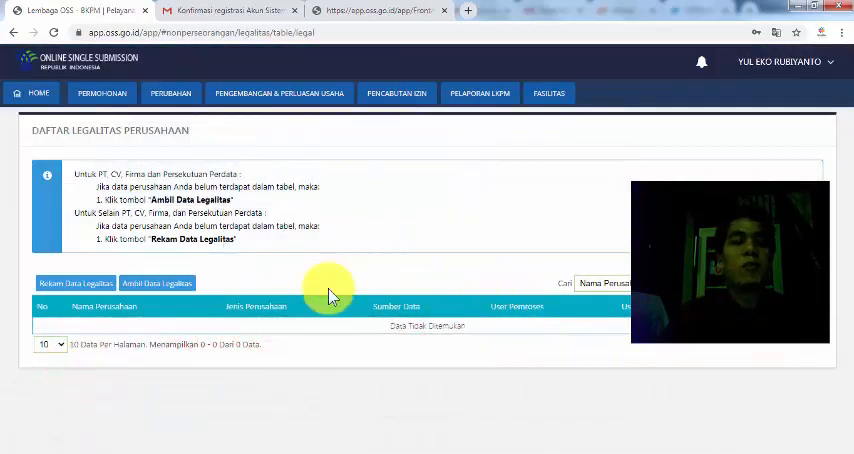
mouse_move(444, 370)
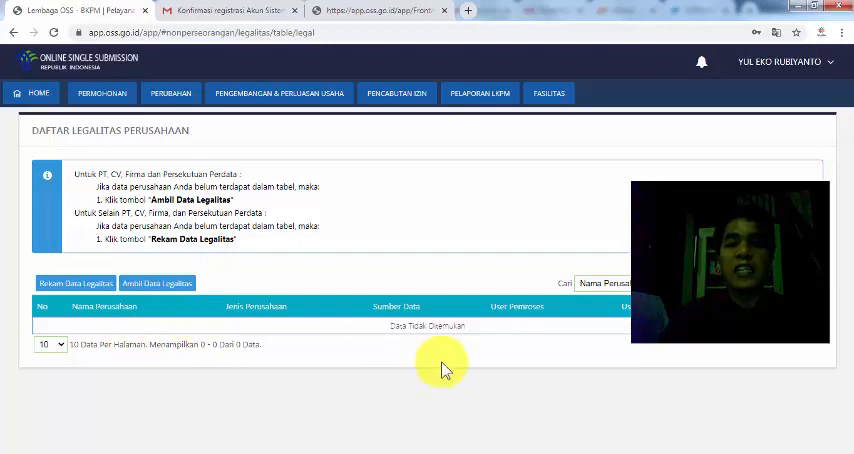
mouse_move(382, 382)
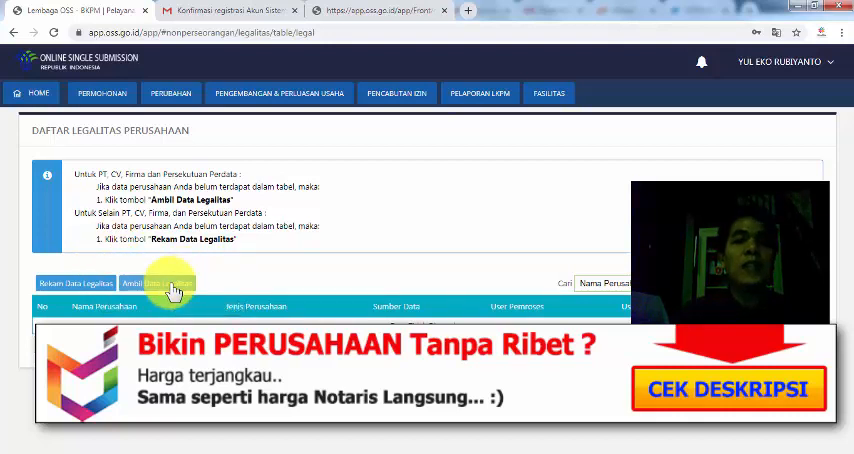
- Retrieve legality data for a Persekutuan Komanditer (CV) named 'MITRA USAHA INDONE...'
click(156, 284)
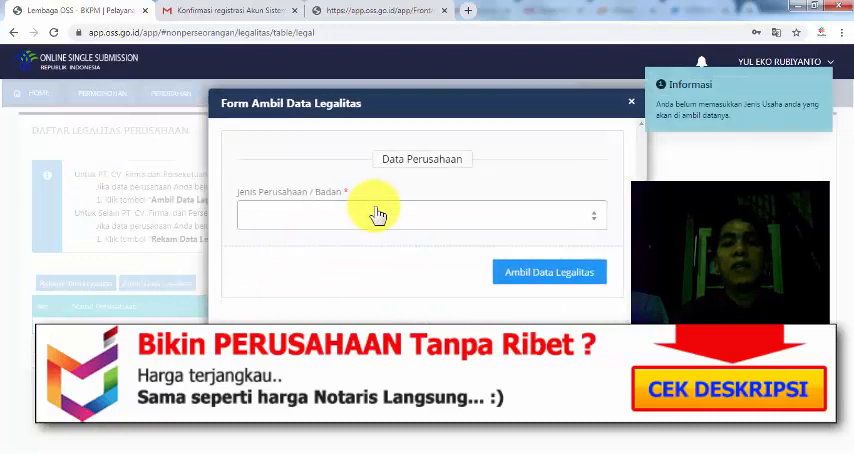
click(420, 214)
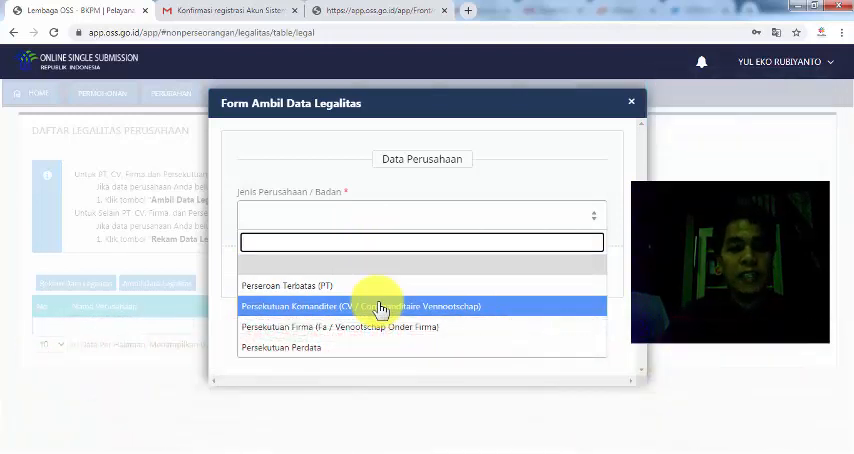
click(380, 306)
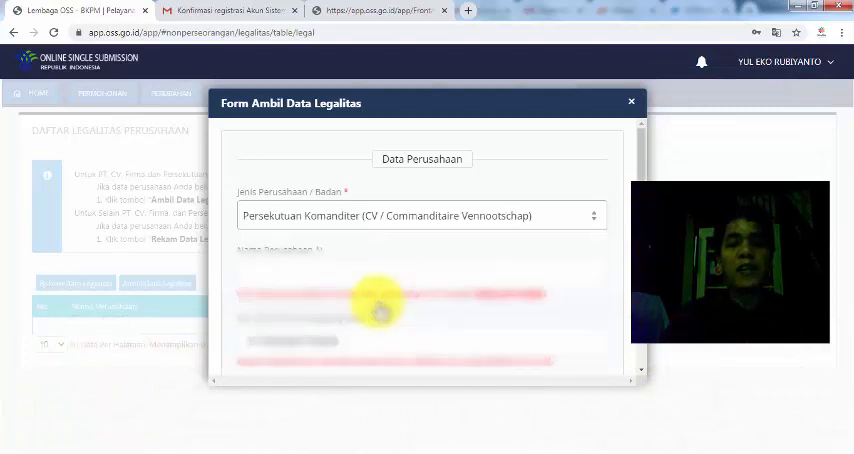
scroll(down, 3)
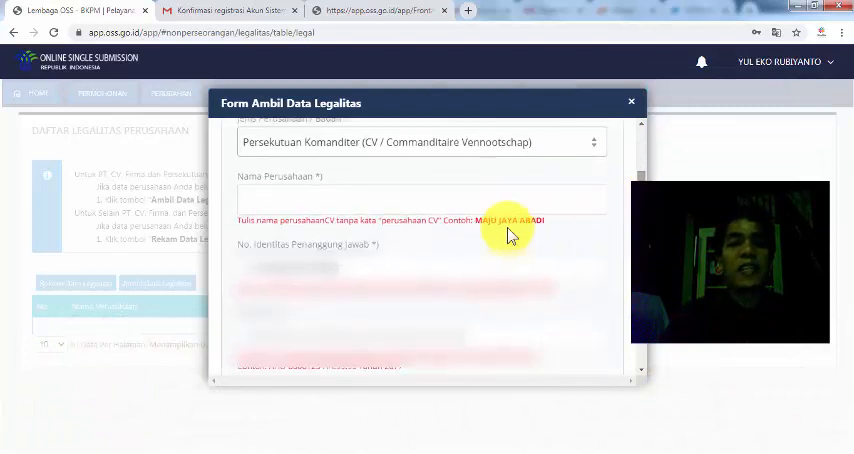
click(416, 200)
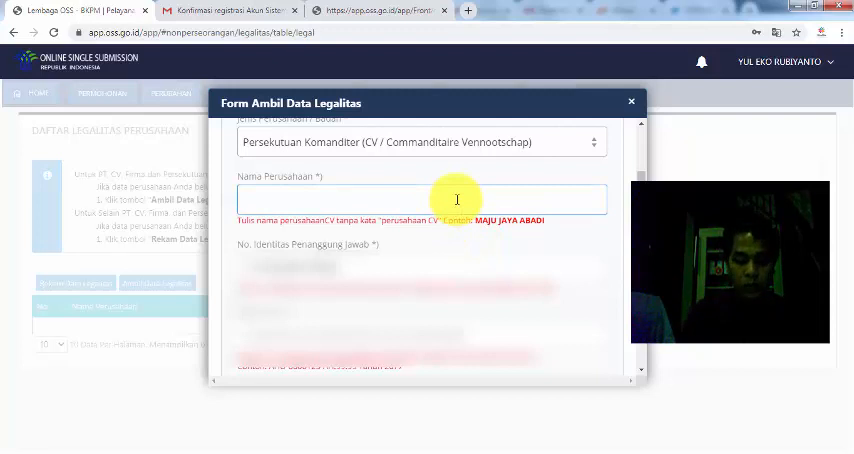
text(MITRA)
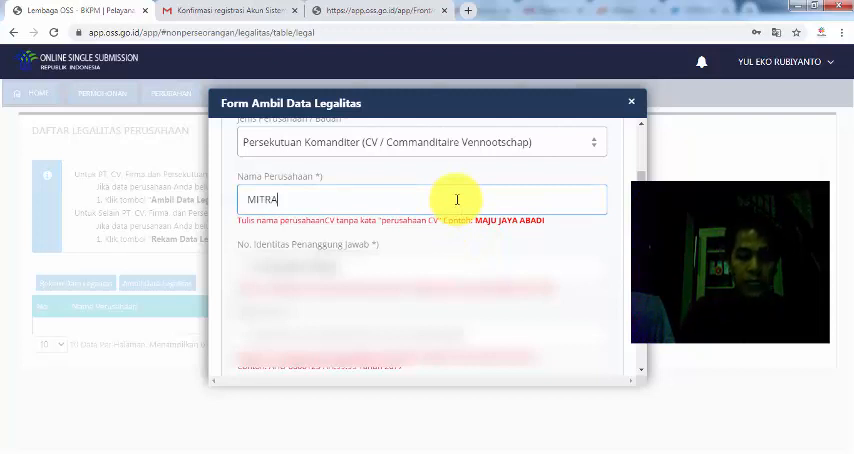
text(USAHA)
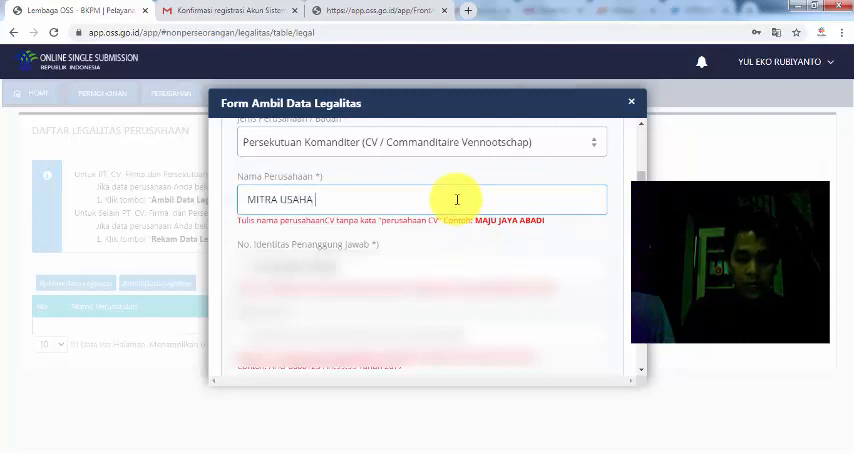
text(INDONESIA)
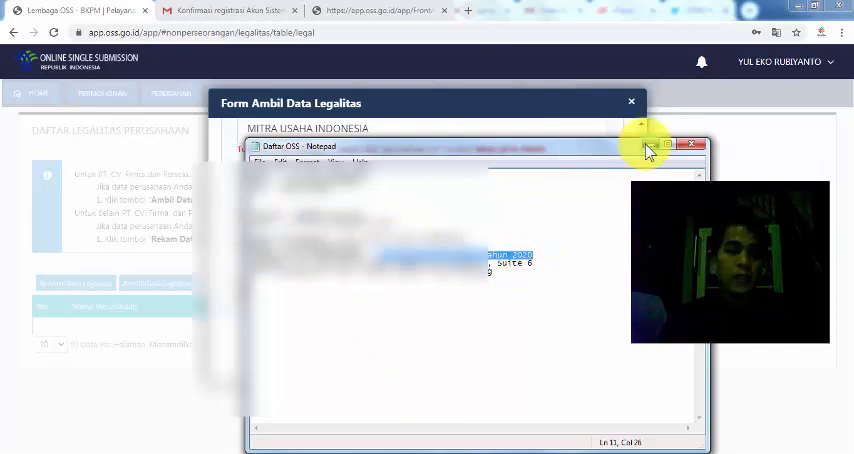
- Close the Daftar OSS Notepad, leaving the legality form with company name MITRA USAHA INDONESIA
click(690, 144)
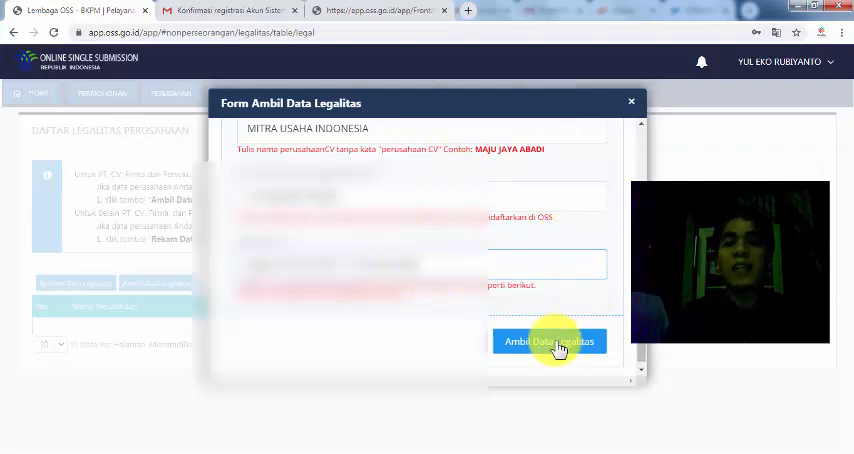
- Retrieve the legality data with Ambil Data Legalitas and choose the matching area for the company profile
click(548, 340)
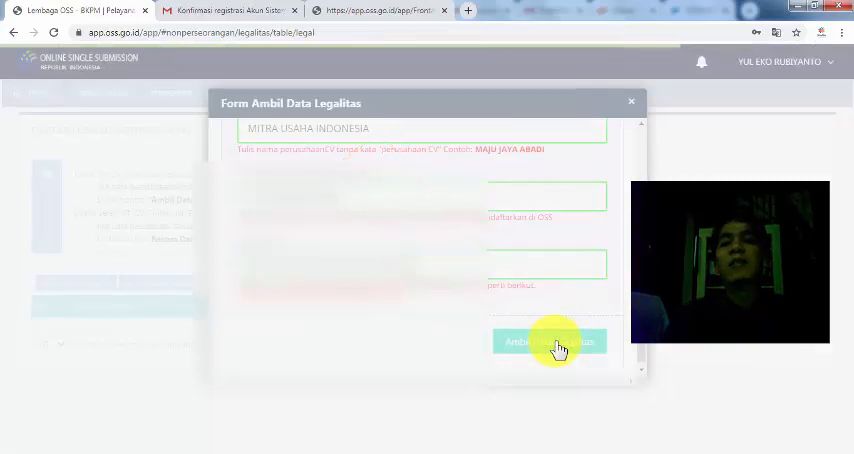
click(548, 340)
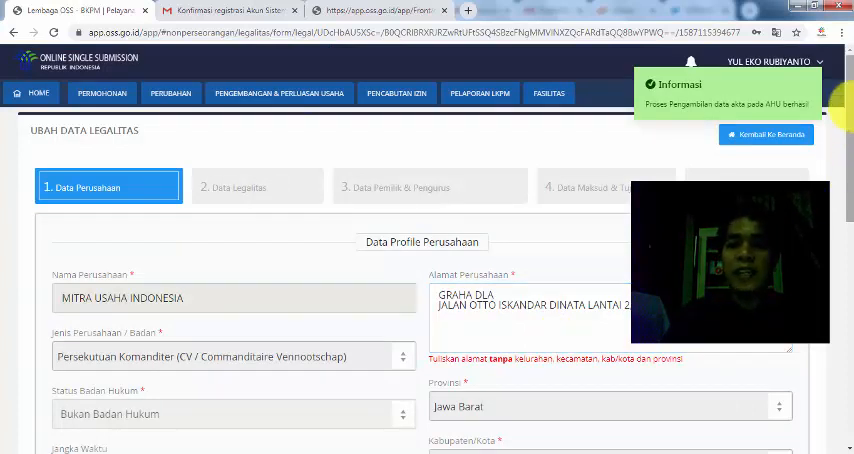
scroll(down, 3)
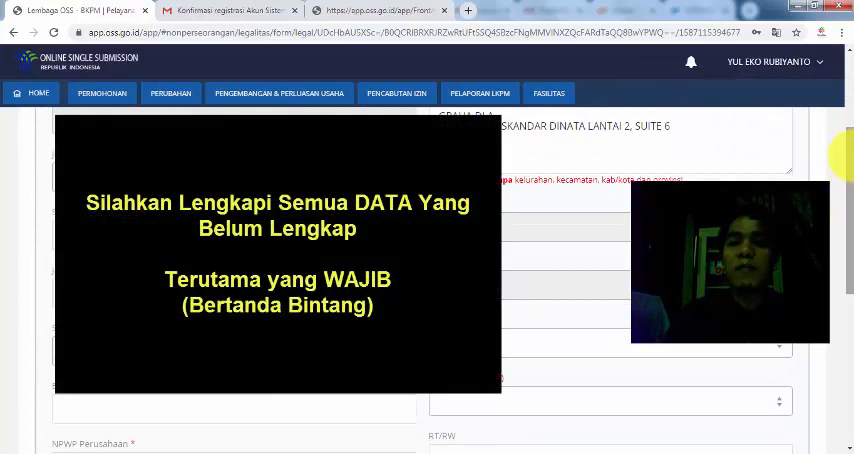
scroll(down, 3)
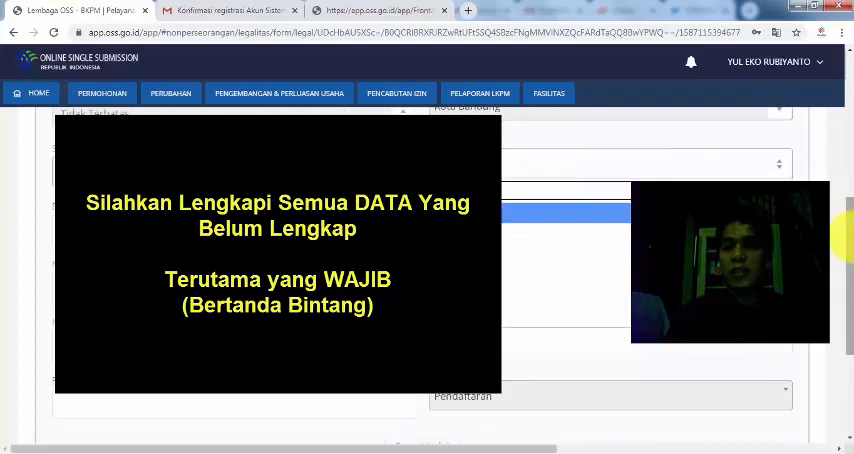
scroll(down, 3)
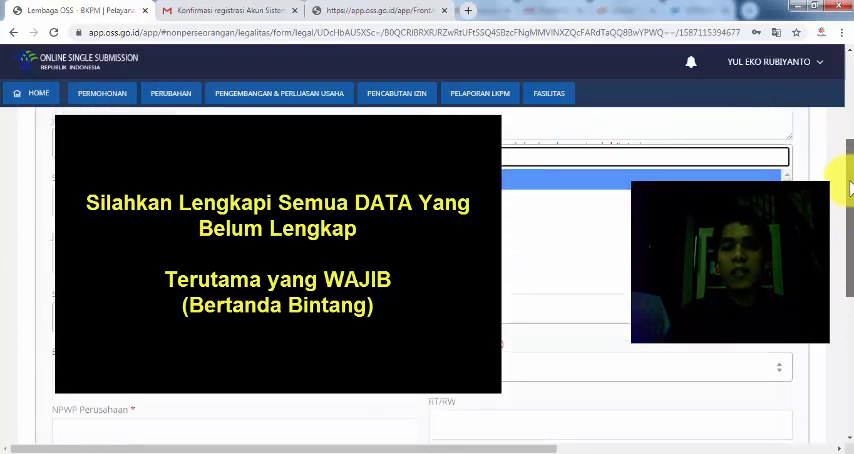
scroll(down, 3)
text(as)
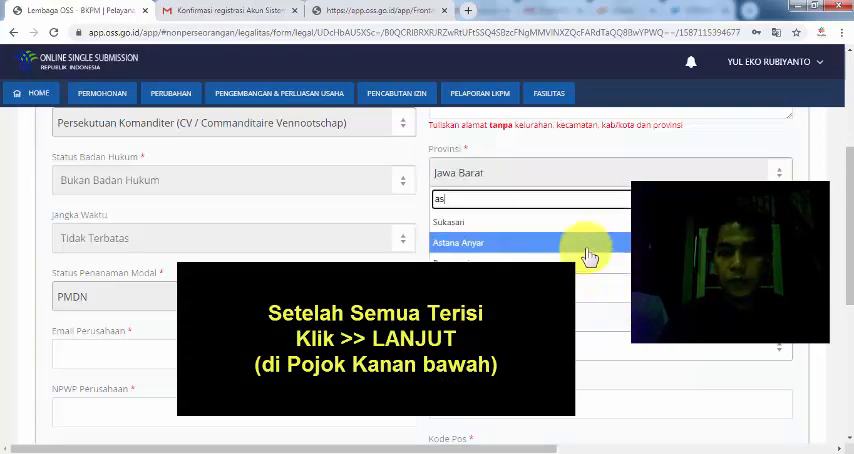
click(768, 380)
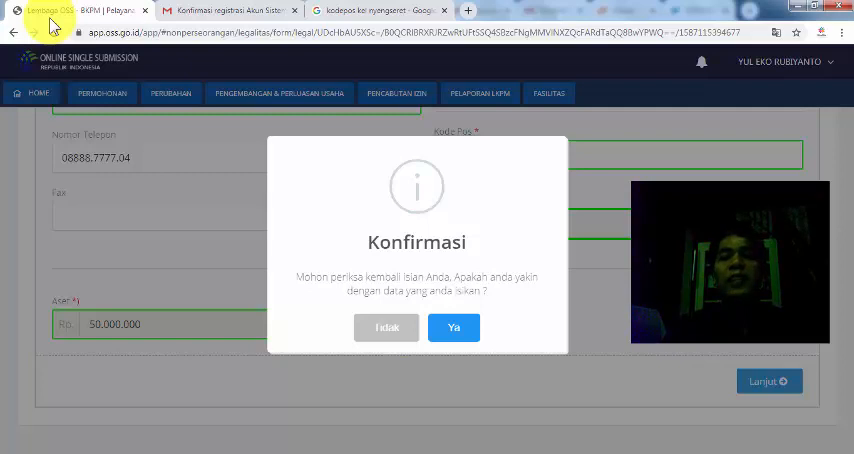
- Continue past the Data Legalitas step to the Maksud & Tujuan table of seven KBLI entries
click(454, 328)
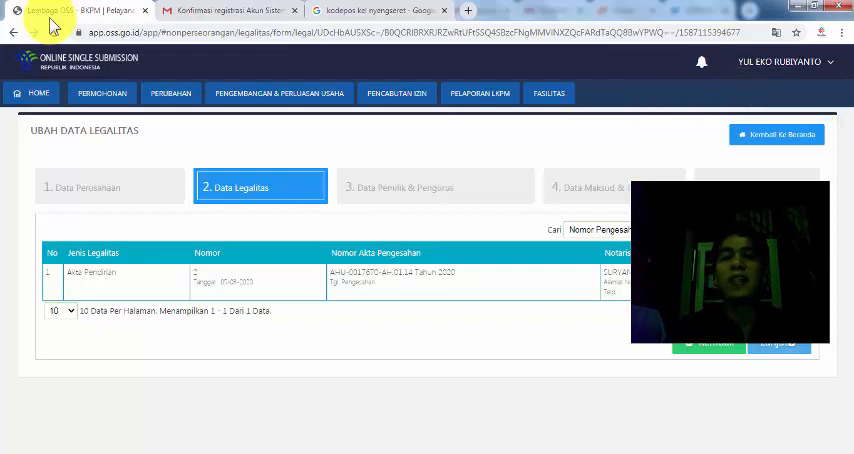
click(436, 188)
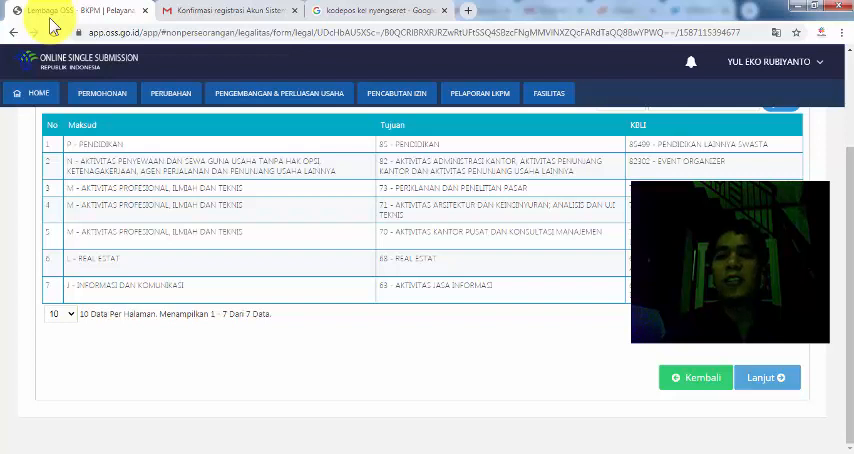
- Accept the disclaimer, start Lanjut Proses NIB and confirm the Data Perusahaan page
click(766, 376)
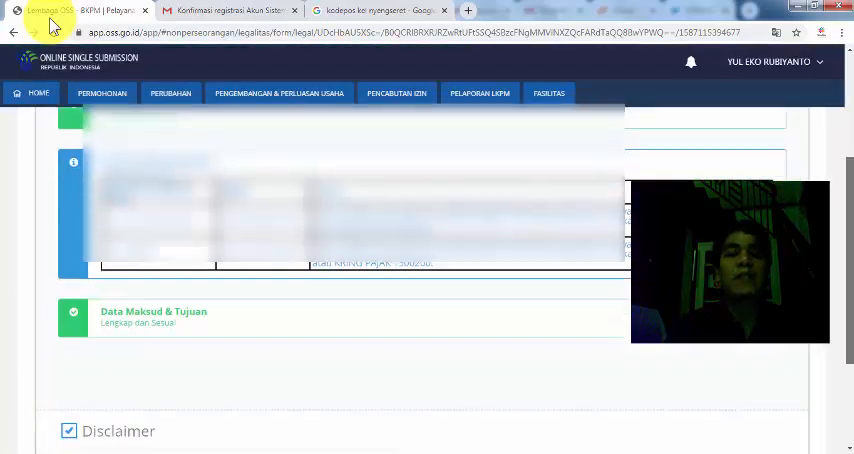
scroll(down, 3)
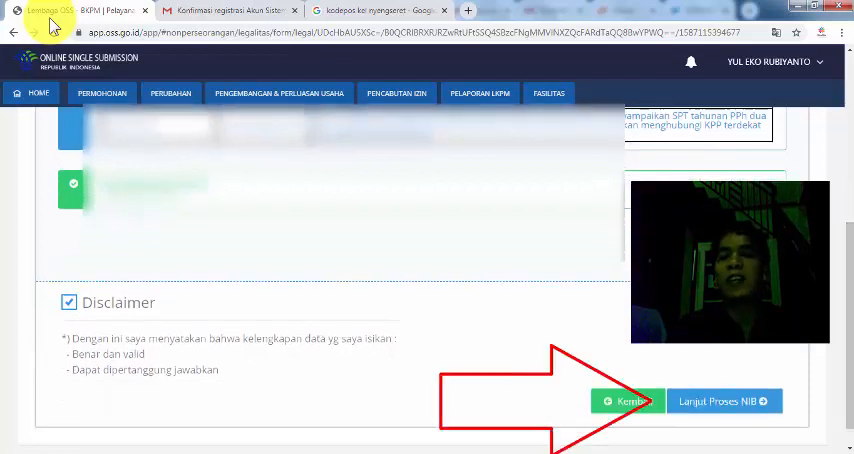
click(724, 400)
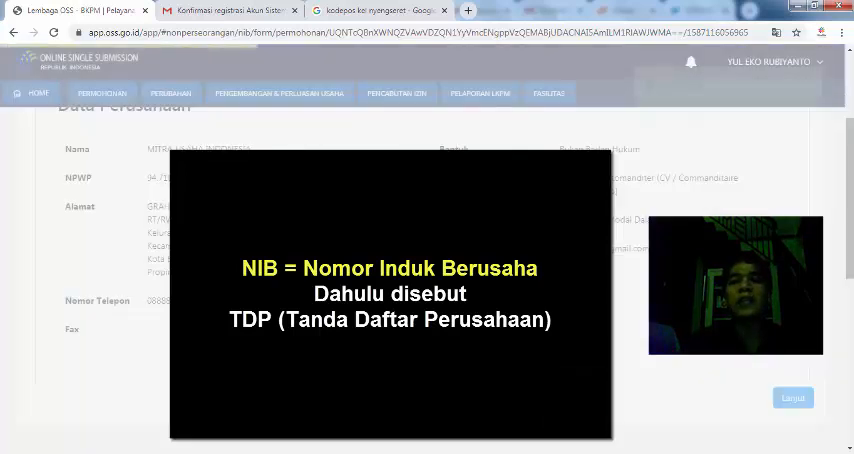
click(792, 396)
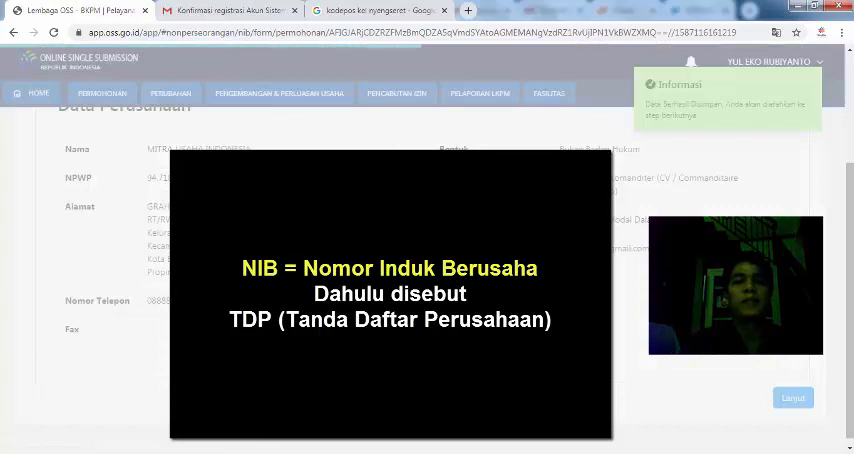
- Advance the NIB application to step 2 'Input Data KBLI' with an empty KBLI table
click(792, 396)
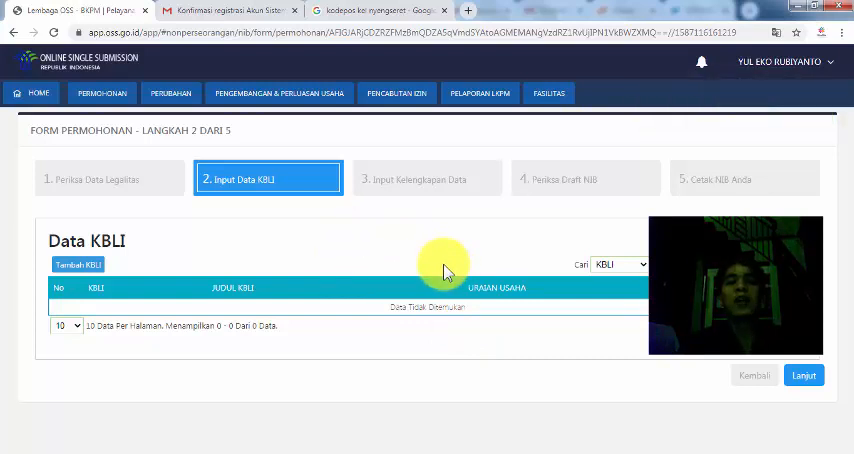
mouse_move(584, 108)
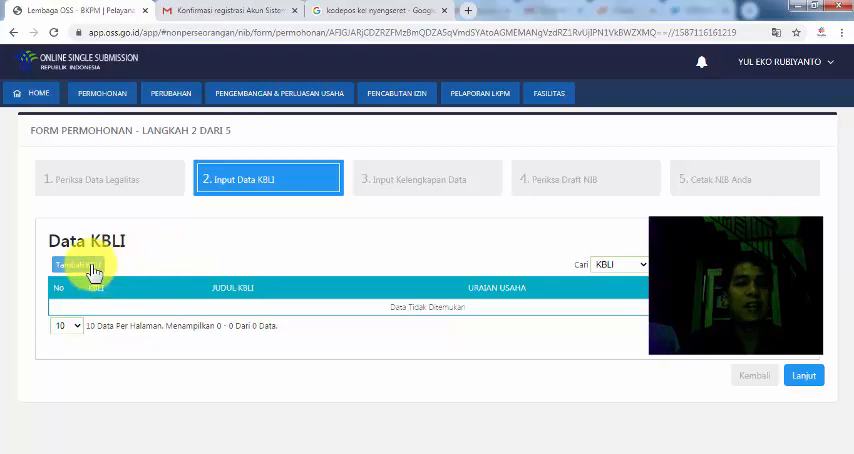
- Add KBLI 85499 private training and education with its business field and save it
click(70, 264)
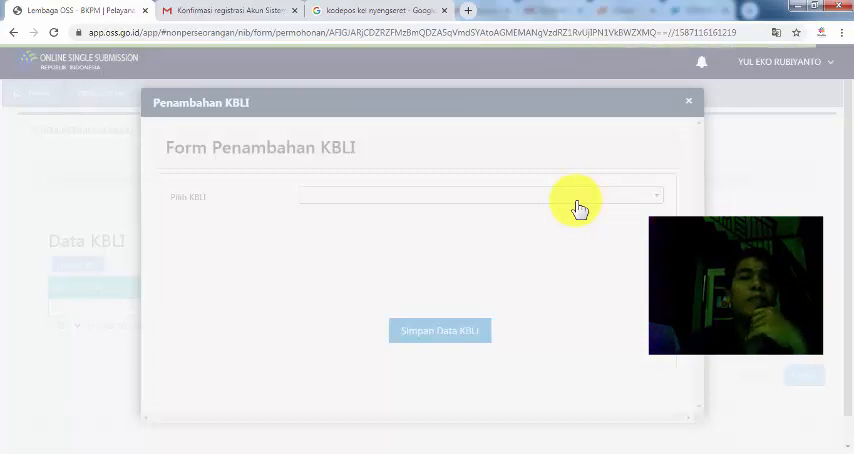
click(478, 196)
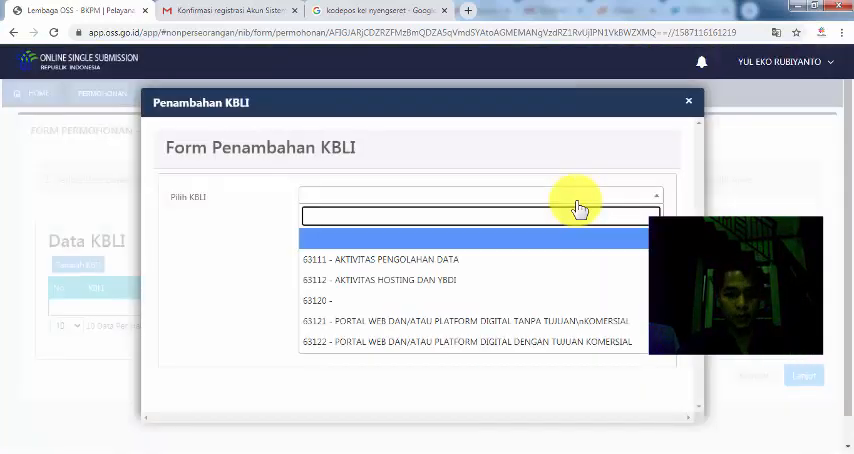
text(85499 - PENDIDIKAN LAINNYA SWASTA)
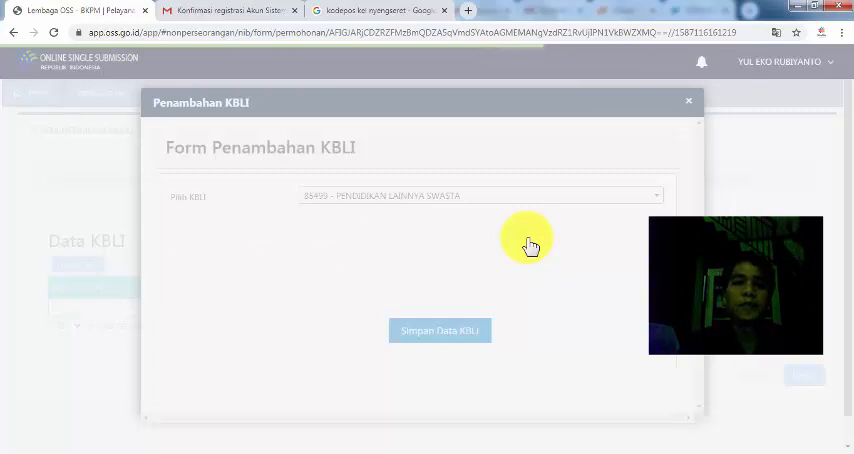
click(480, 196)
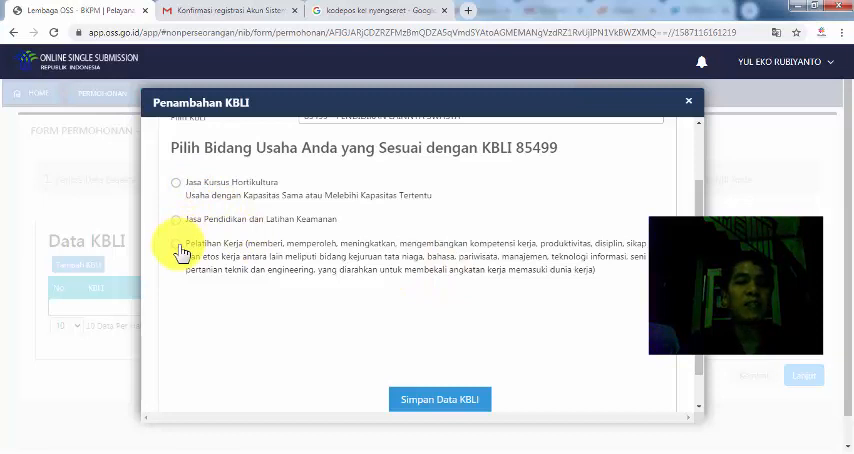
scroll(down, 3)
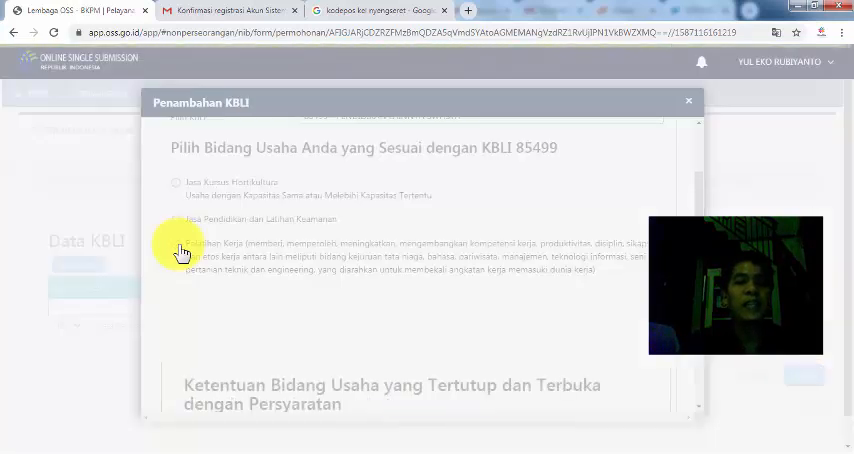
click(176, 244)
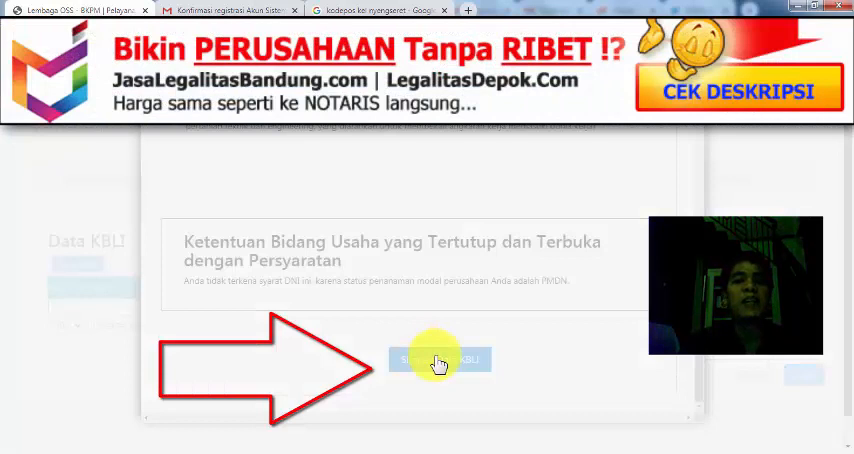
click(440, 360)
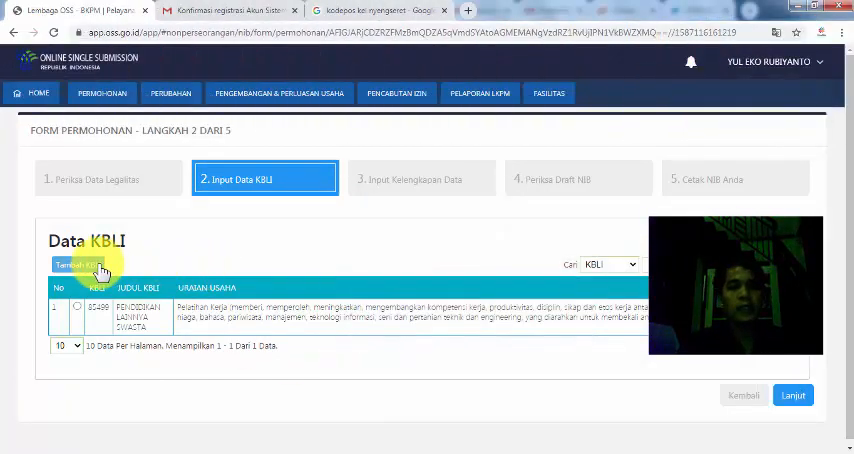
- Add KBLI 82302 Event Organizer and 73100 Periklanan, saving each, bringing the table to seven codes
click(78, 266)
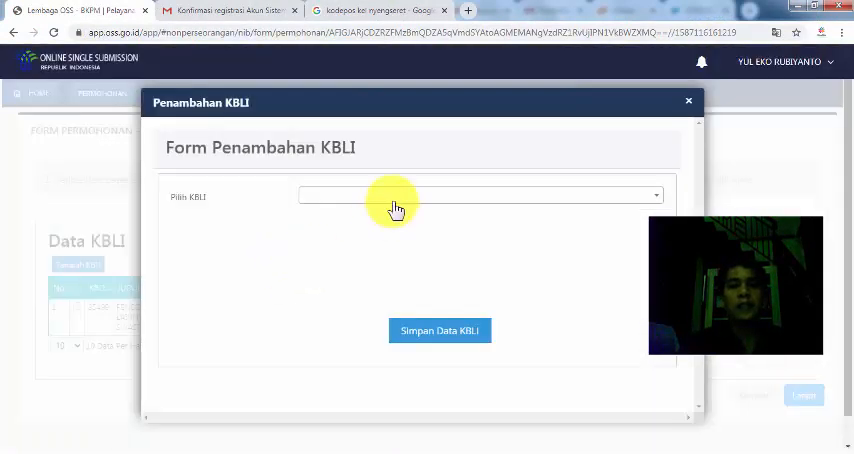
text(82302)
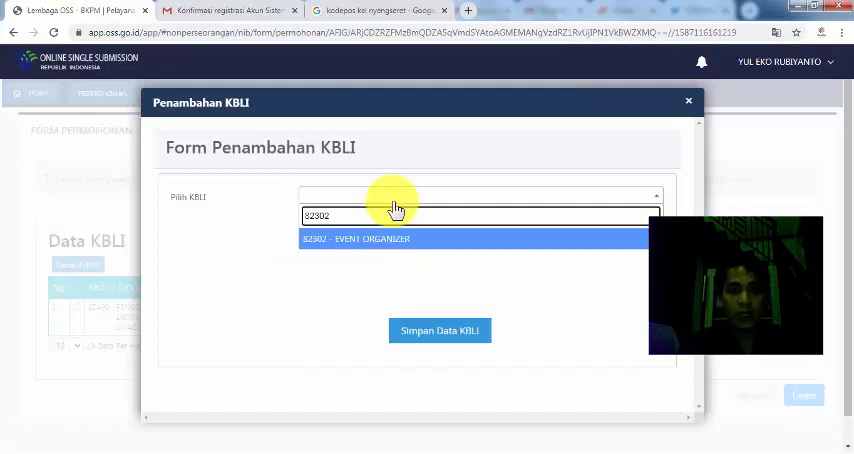
click(356, 238)
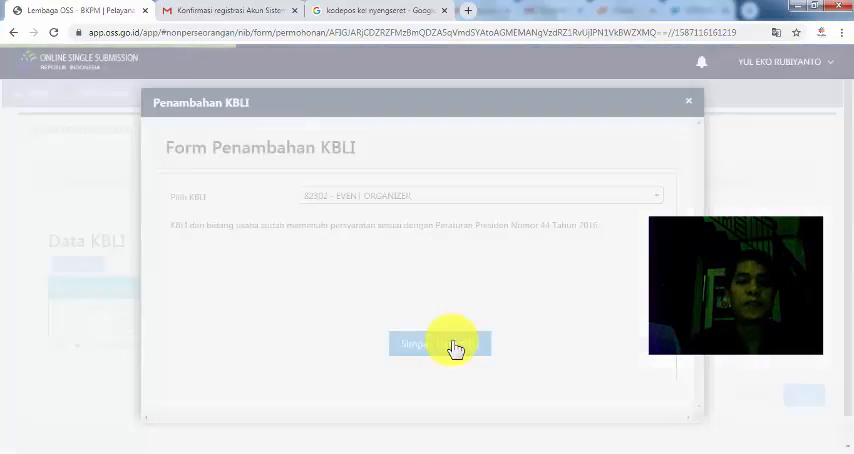
click(438, 344)
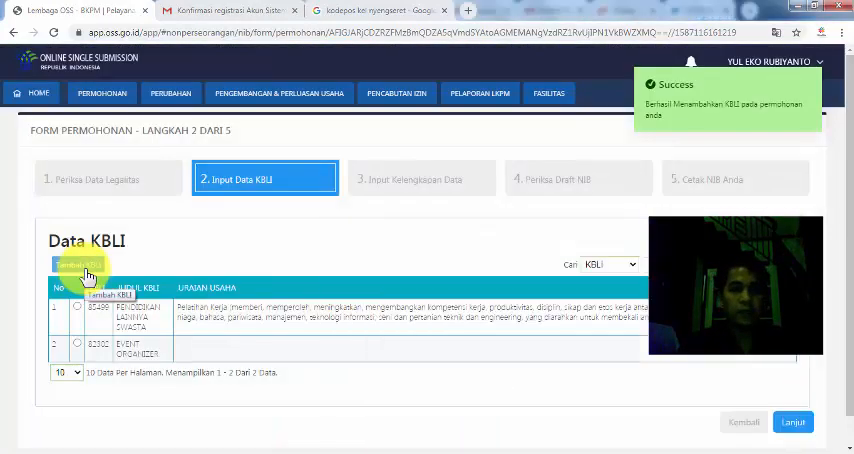
click(78, 266)
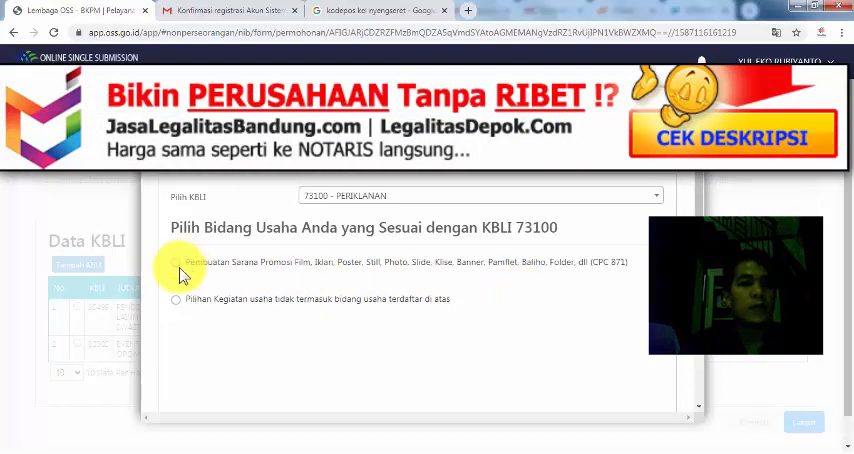
click(176, 262)
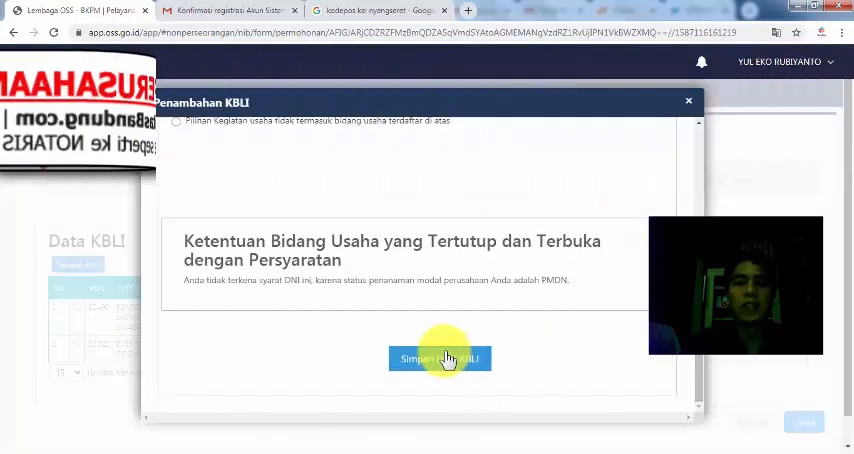
click(440, 358)
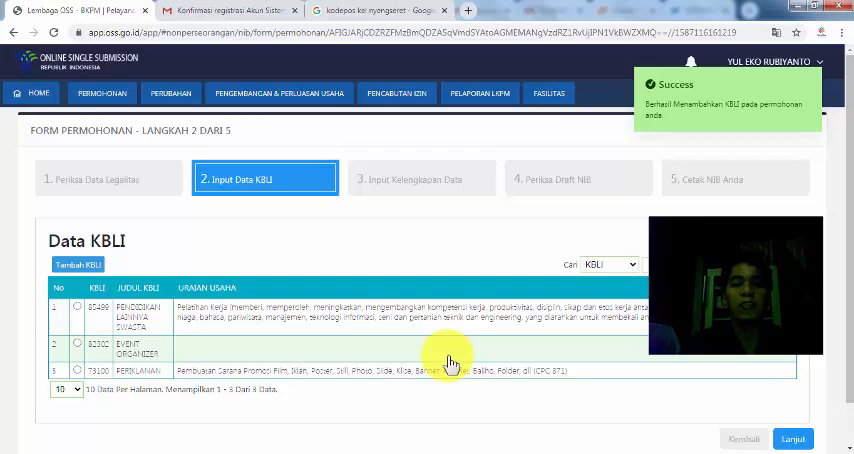
scroll(down, 3)
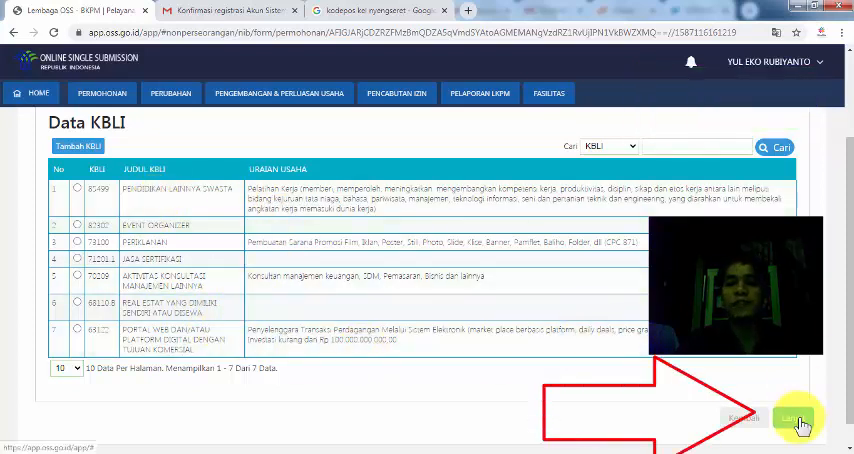
- Confirm the KBLI data and move the application to step 3 additional data
click(792, 416)
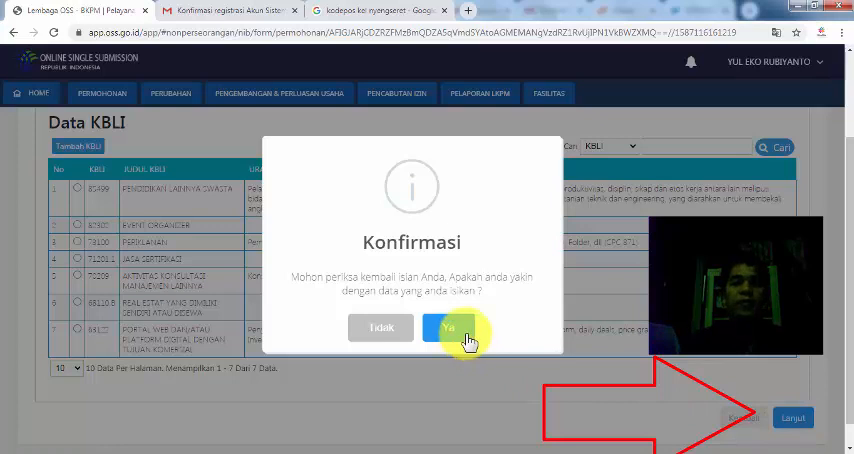
click(452, 328)
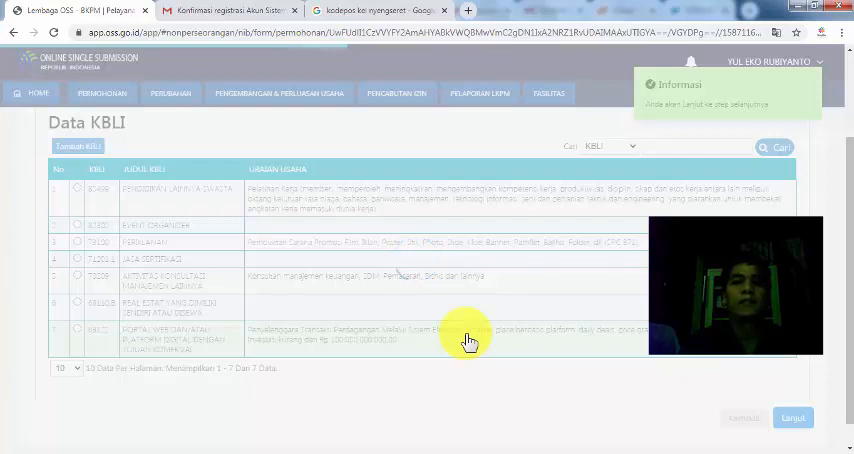
click(792, 418)
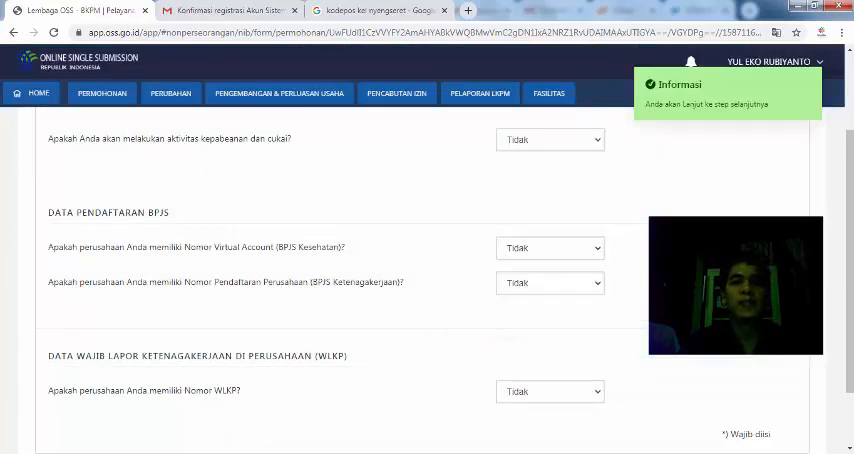
scroll(up, 3)
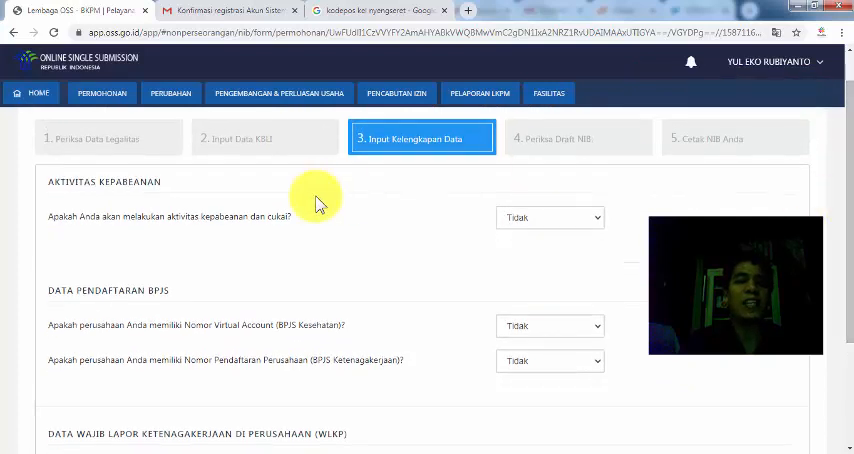
mouse_move(416, 242)
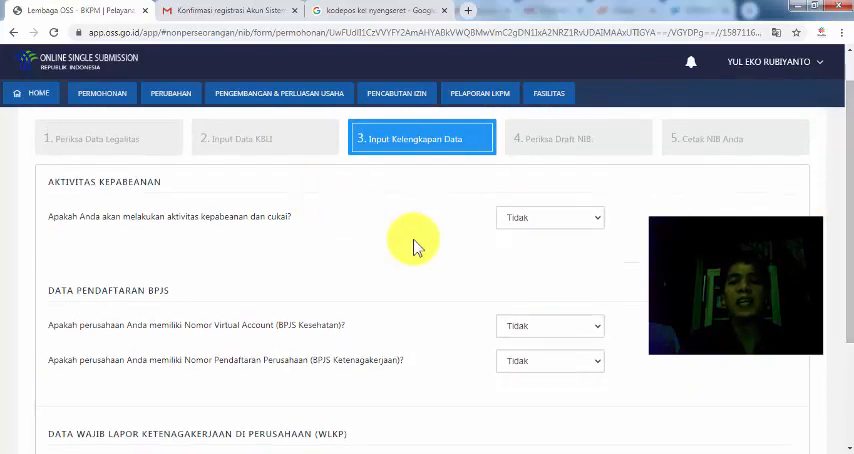
- Answer the customs and excise question Ya, then back to Tidak, with BPJS and WLKP left as Tidak
click(548, 216)
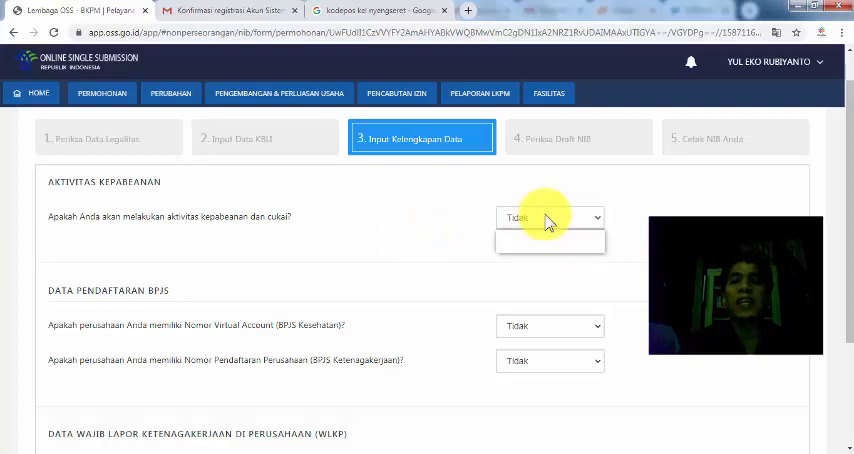
click(548, 216)
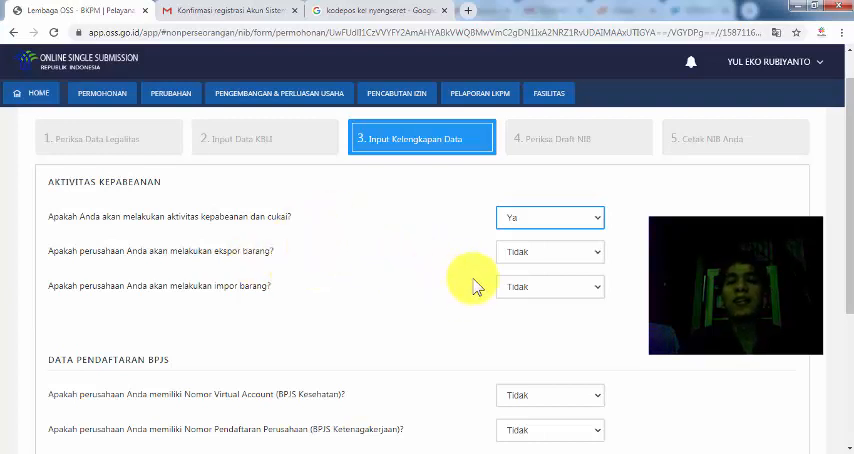
click(550, 216)
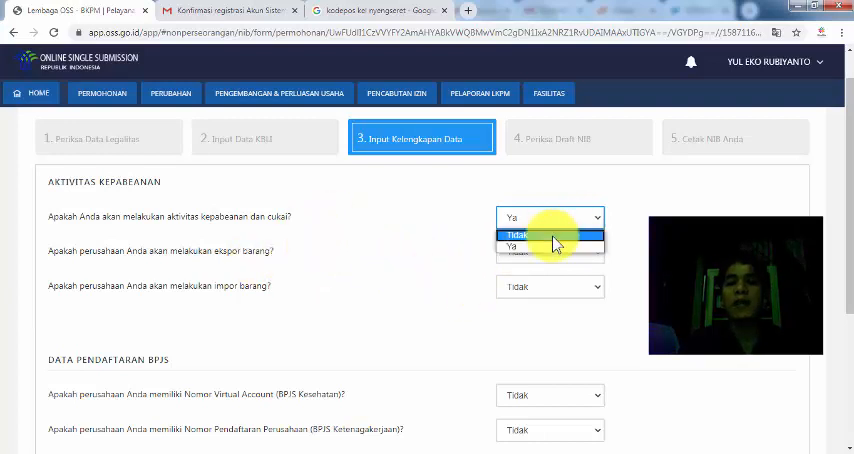
click(518, 236)
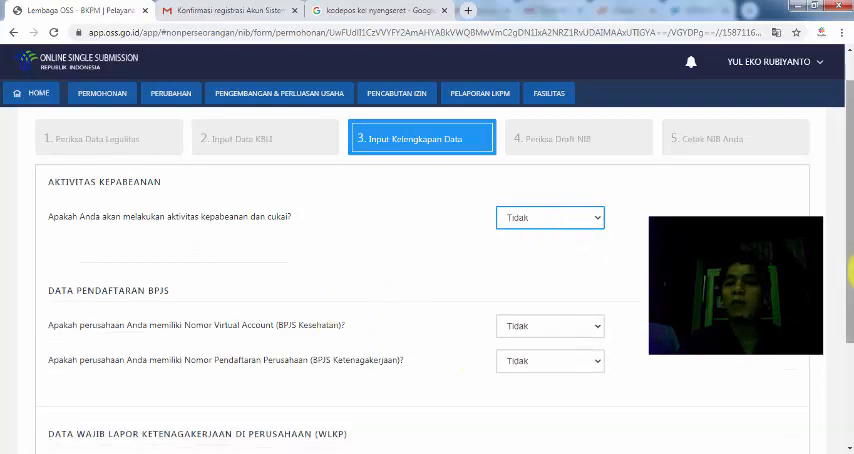
scroll(down, 3)
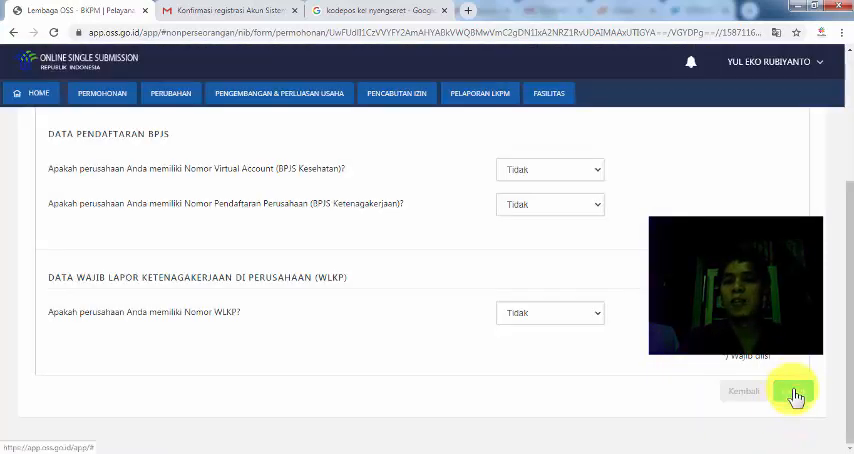
- Submit the additional data, confirm Ya, and reach Validasi Data Permohonan to preview the draft NIB
click(792, 390)
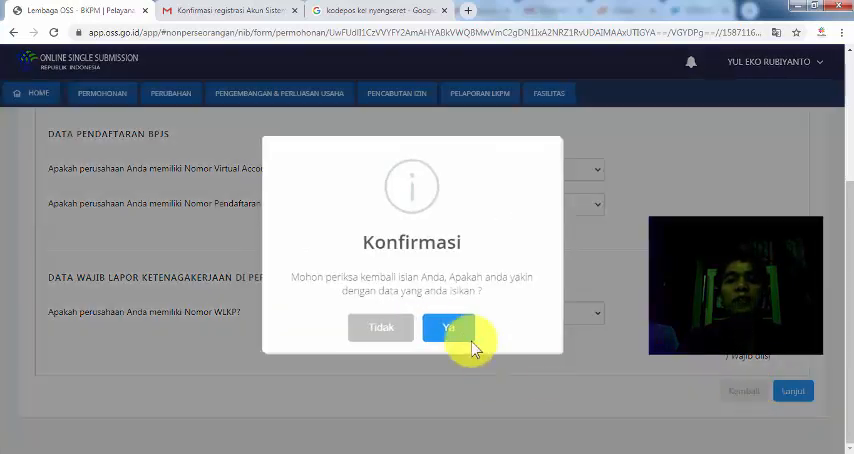
click(448, 328)
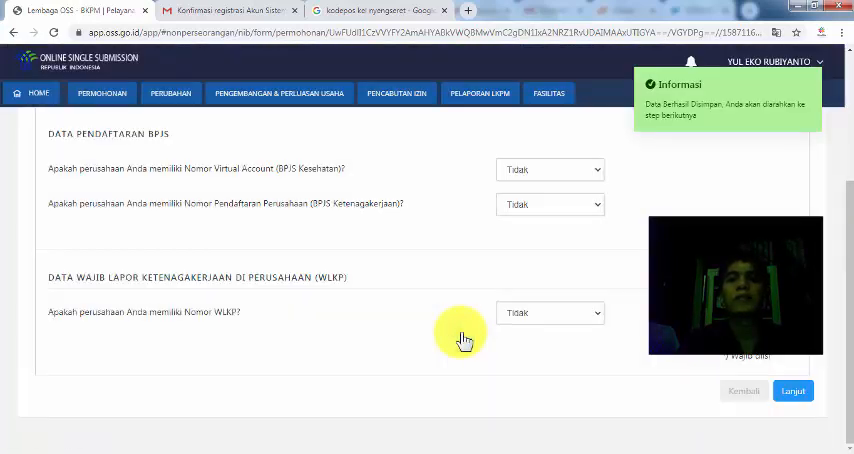
click(792, 390)
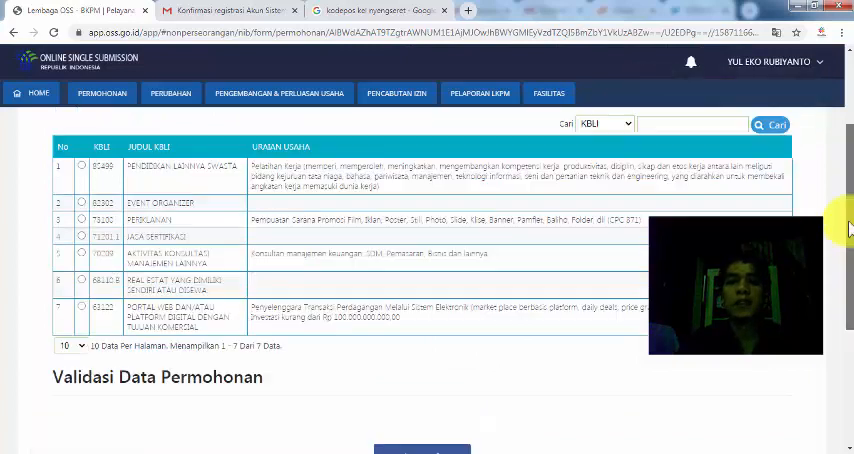
scroll(down, 3)
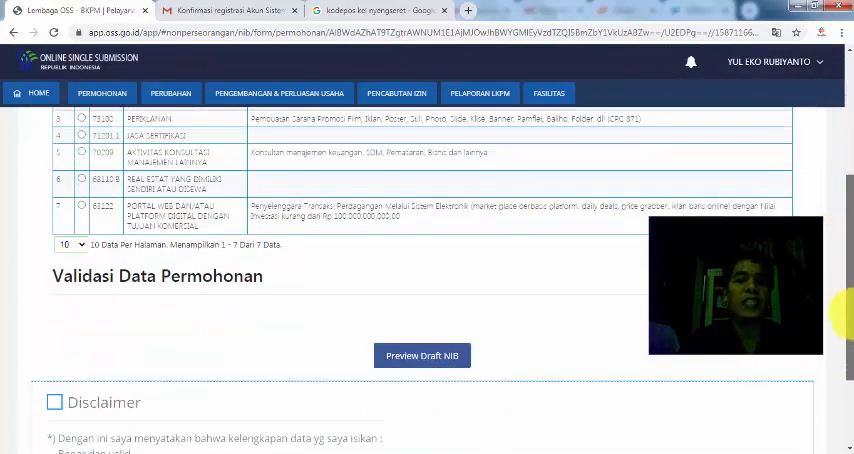
click(422, 356)
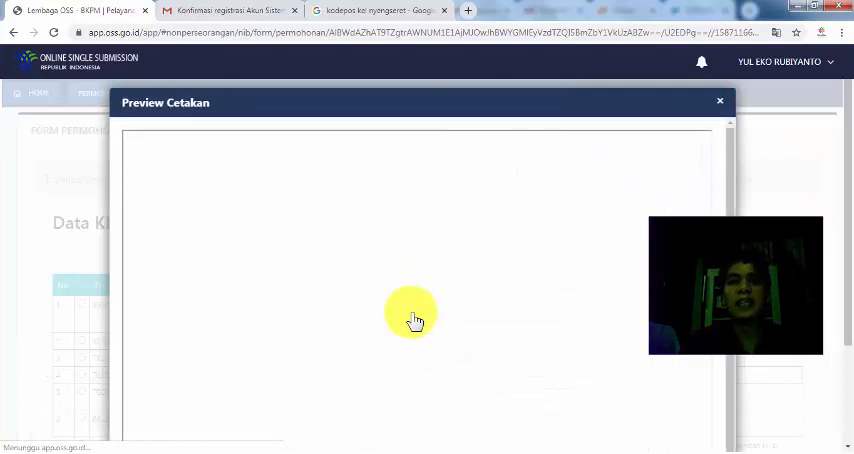
mouse_move(544, 88)
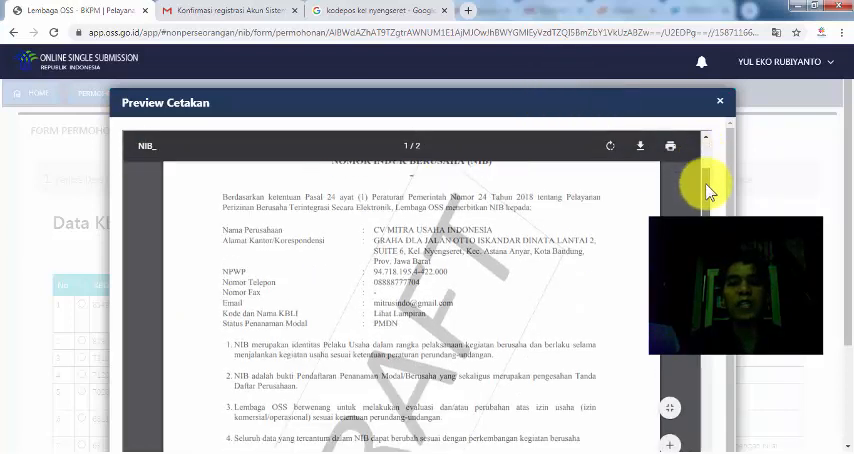
- Page through the draft NIB preview with its KBLI table and QR code, then close it
scroll(down, 3)
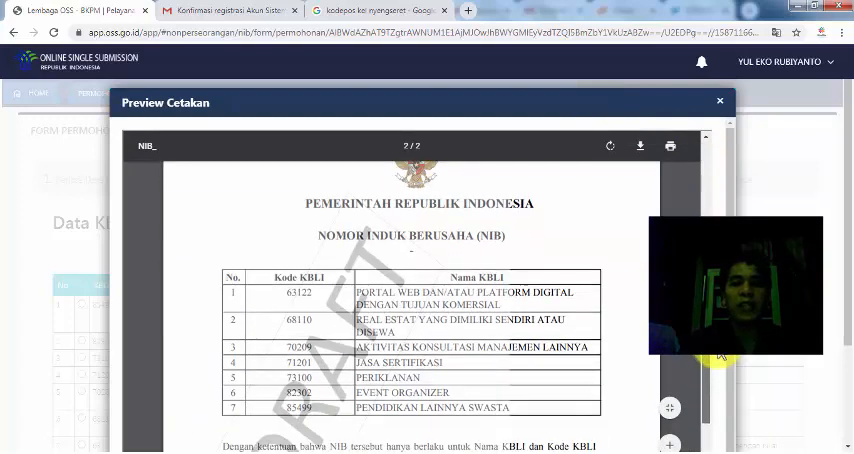
scroll(down, 3)
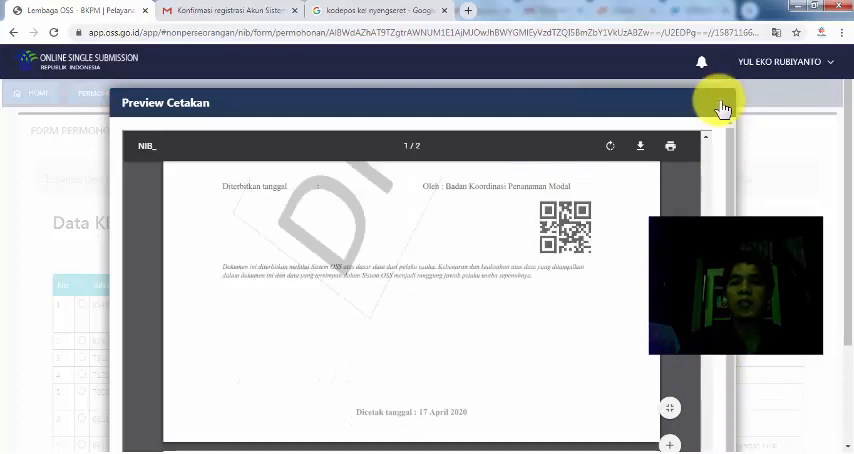
click(724, 108)
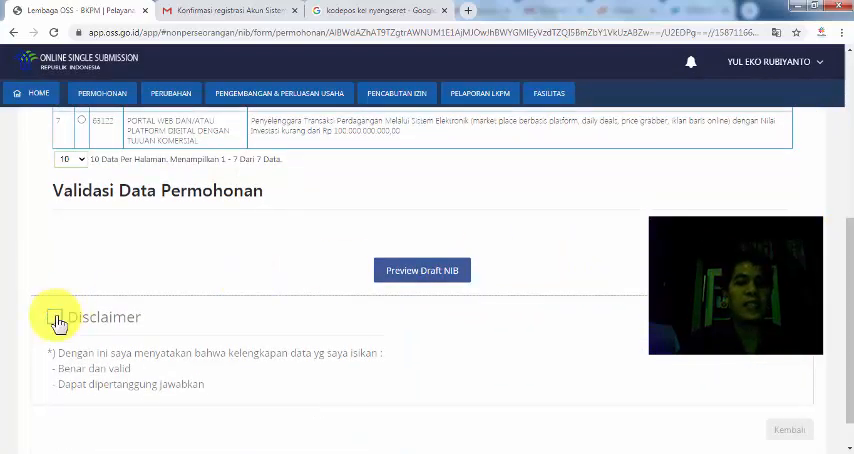
- Accept the data accuracy disclaimer and process the NIB, confirming issuance to reach the Data Perusahaan page
click(56, 316)
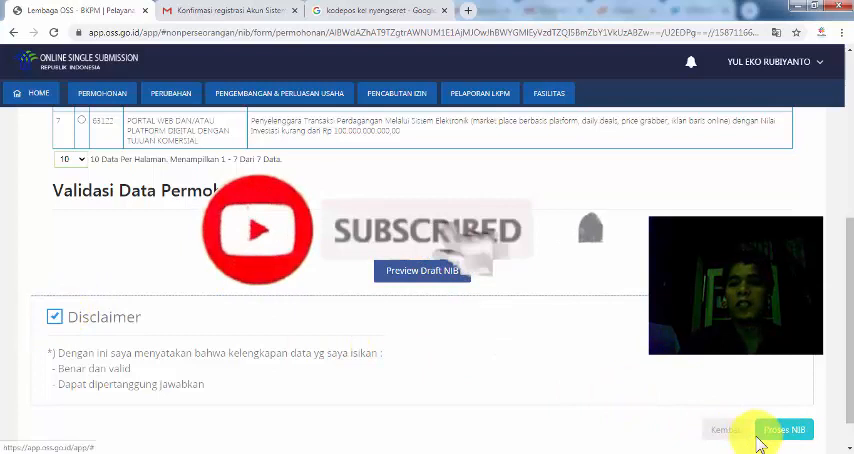
click(784, 428)
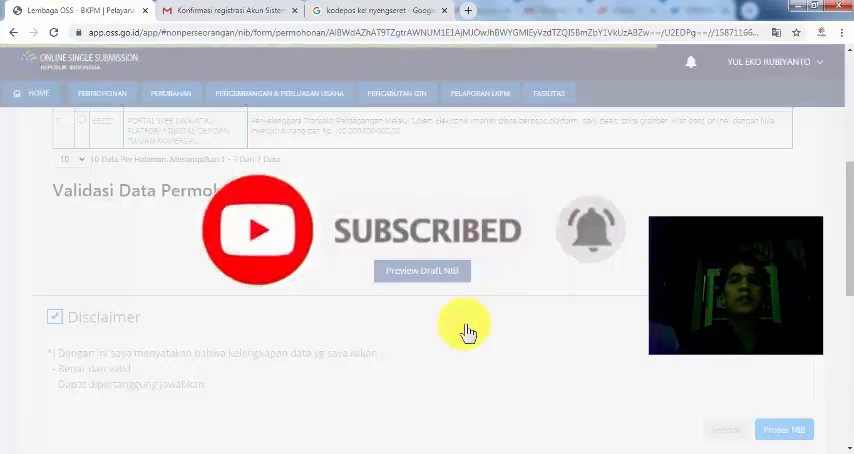
click(784, 428)
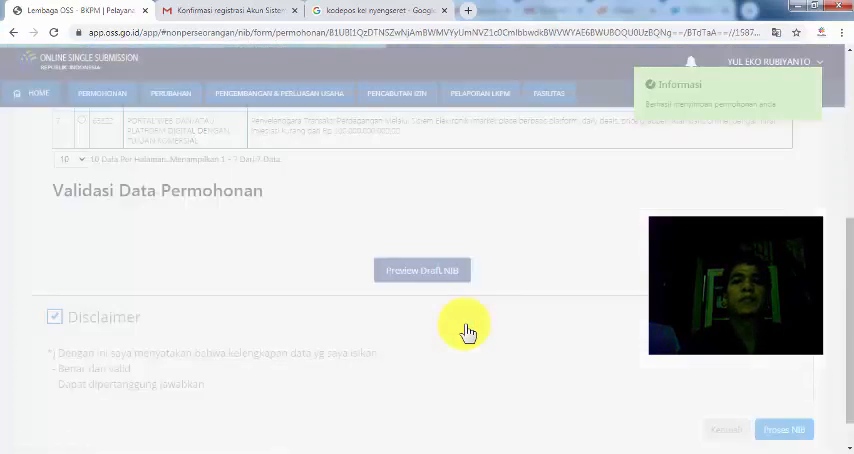
click(422, 270)
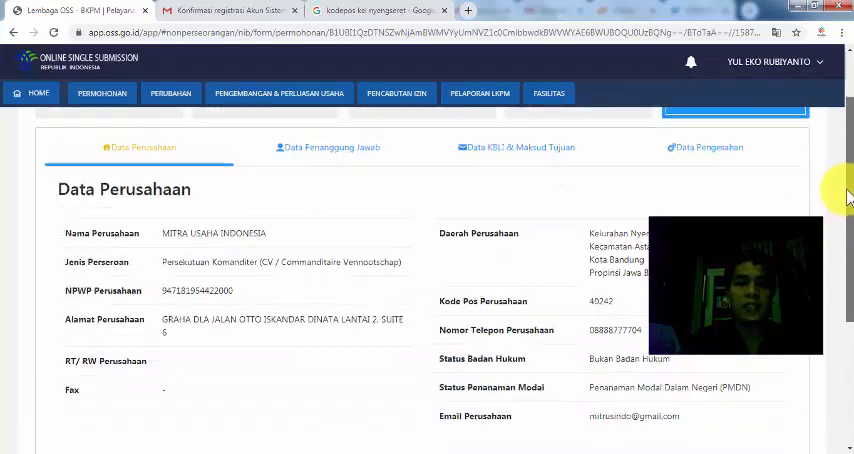
- Display the issued NIB certificate preview and start downloading it via Save As
scroll(down, 3)
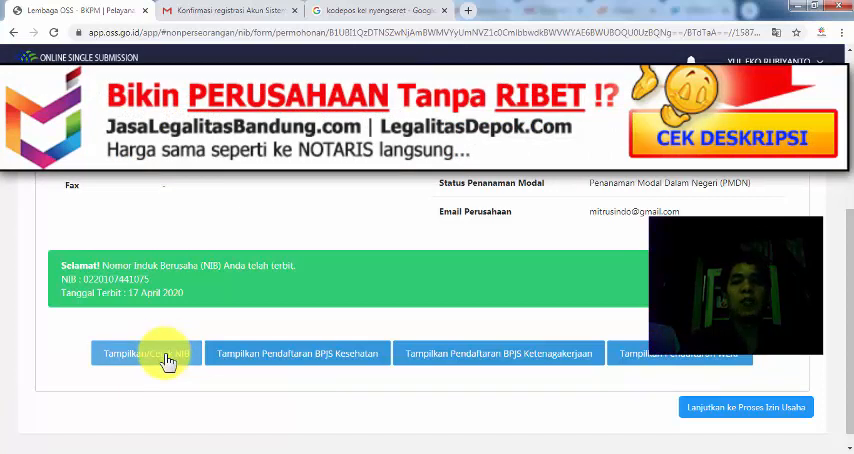
click(146, 352)
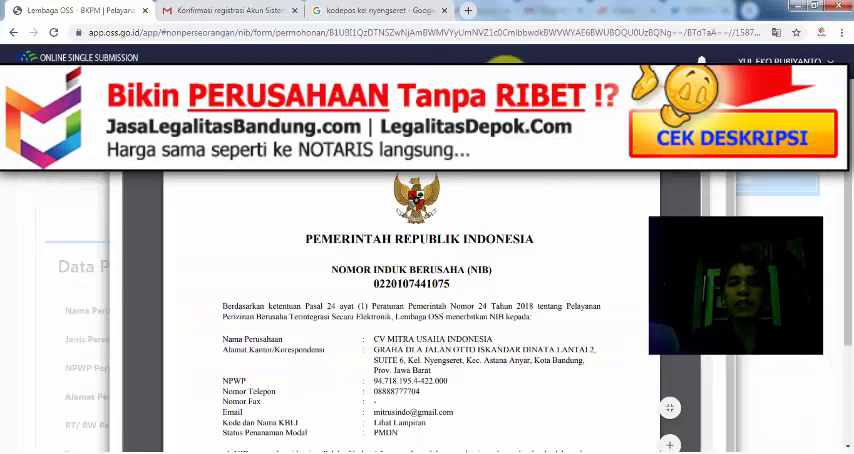
scroll(down, 3)
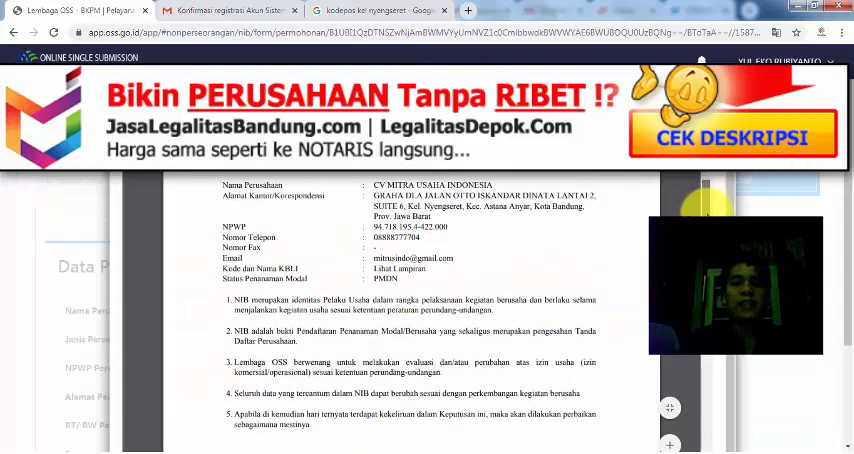
scroll(down, 3)
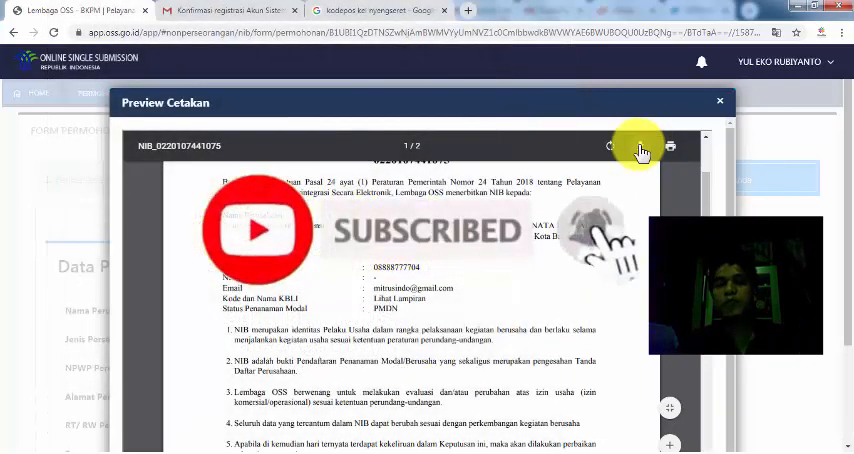
click(640, 148)
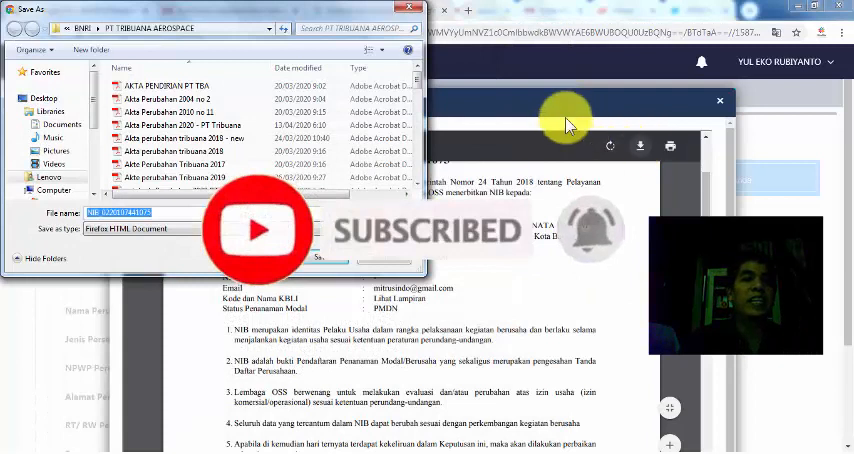